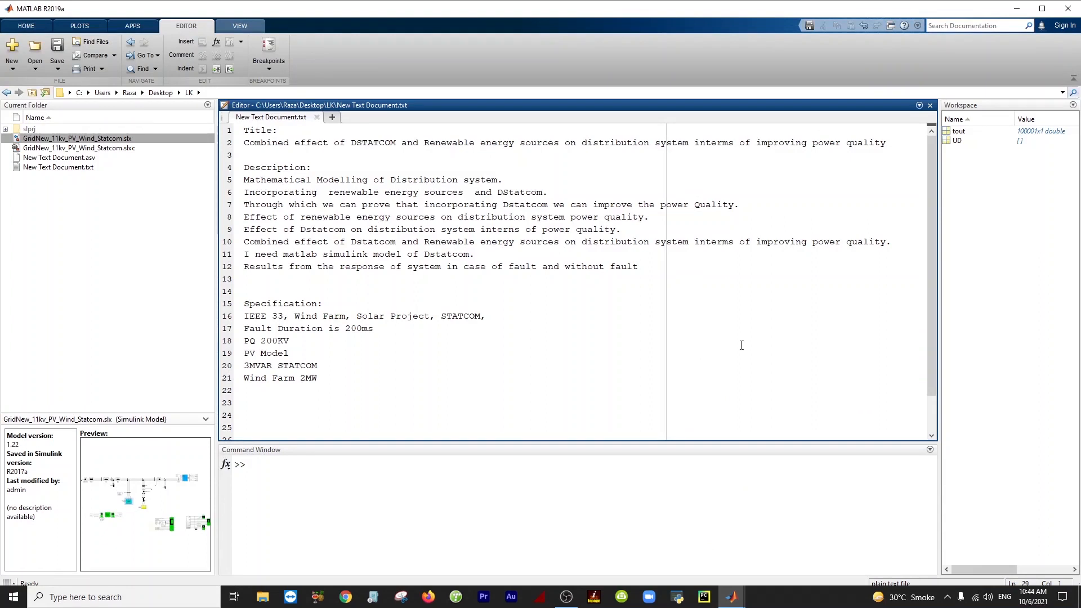
pyautogui.moveTo(586, 377)
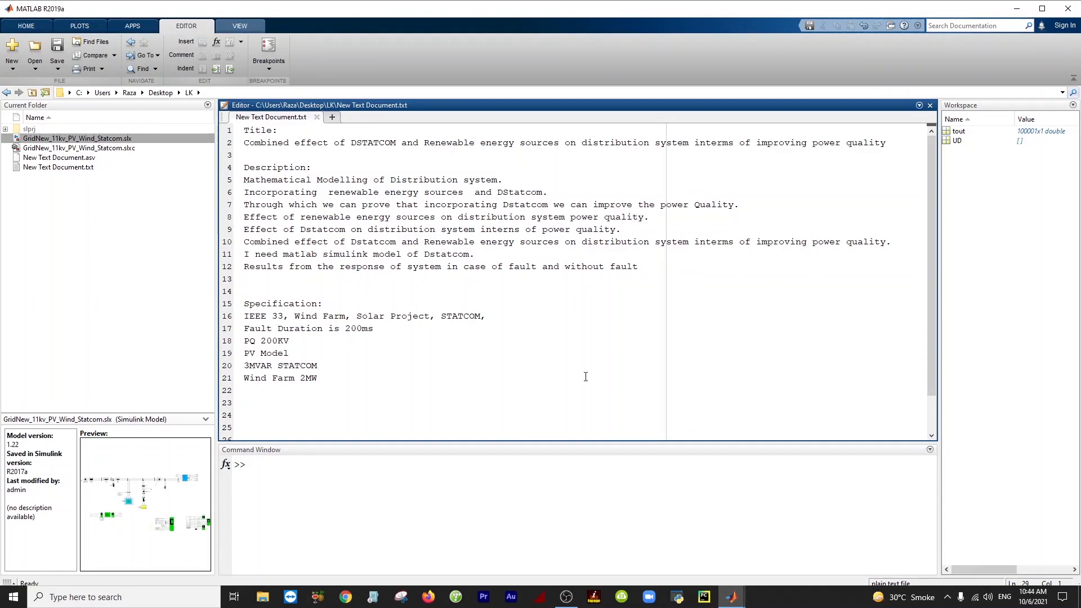
pyautogui.moveTo(617, 374)
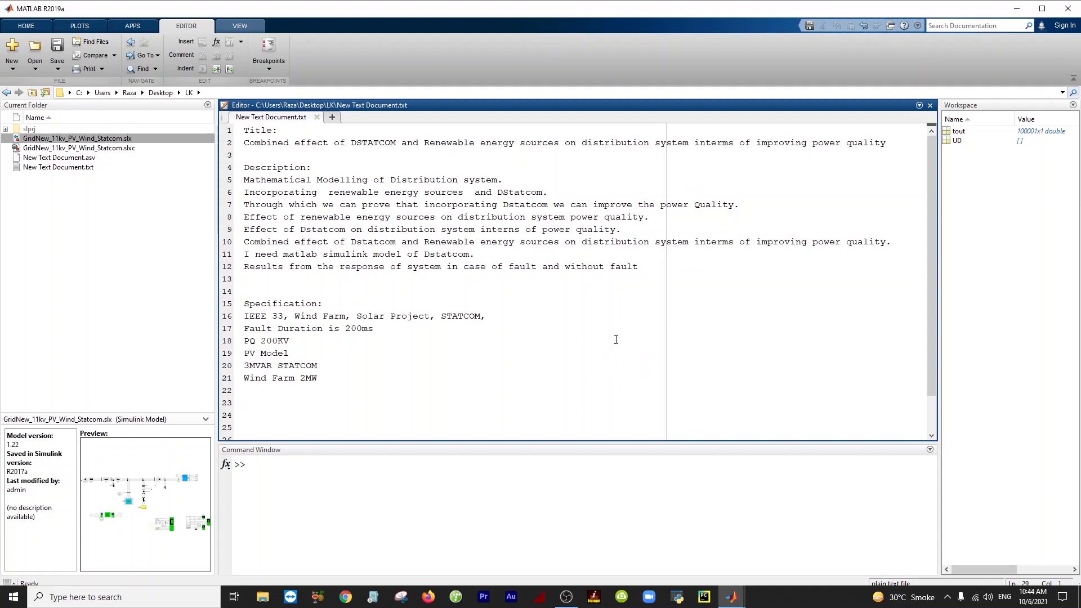
pyautogui.moveTo(620, 326)
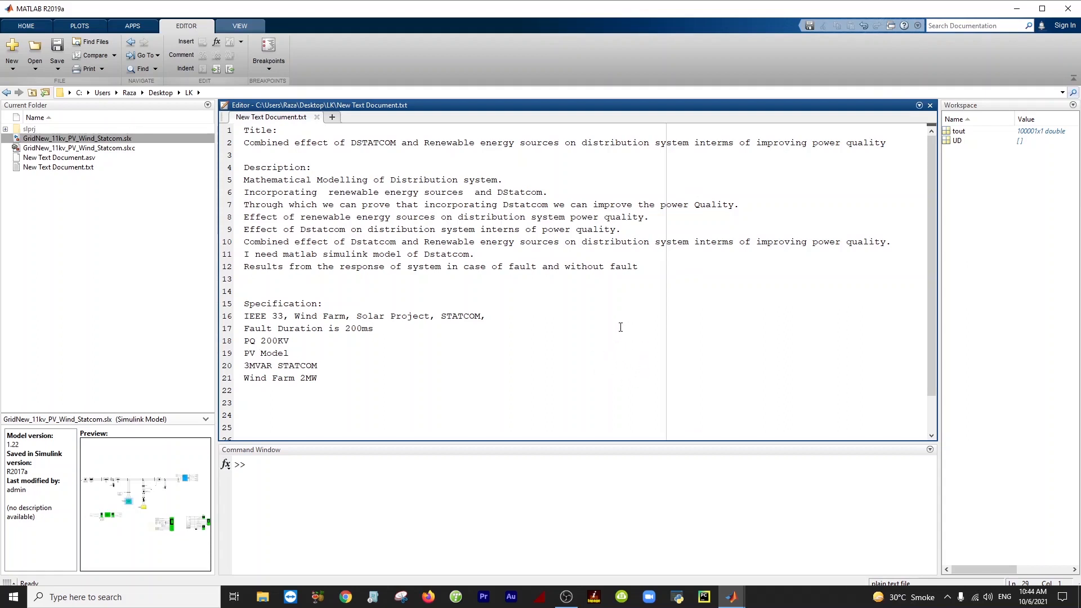
pyautogui.moveTo(603, 312)
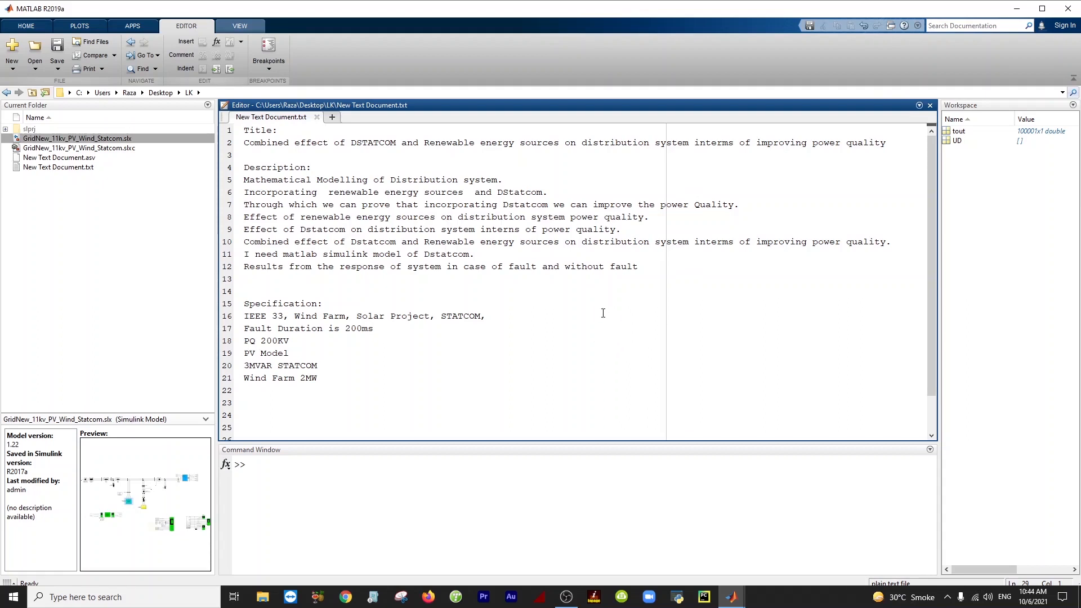
pyautogui.moveTo(606, 321)
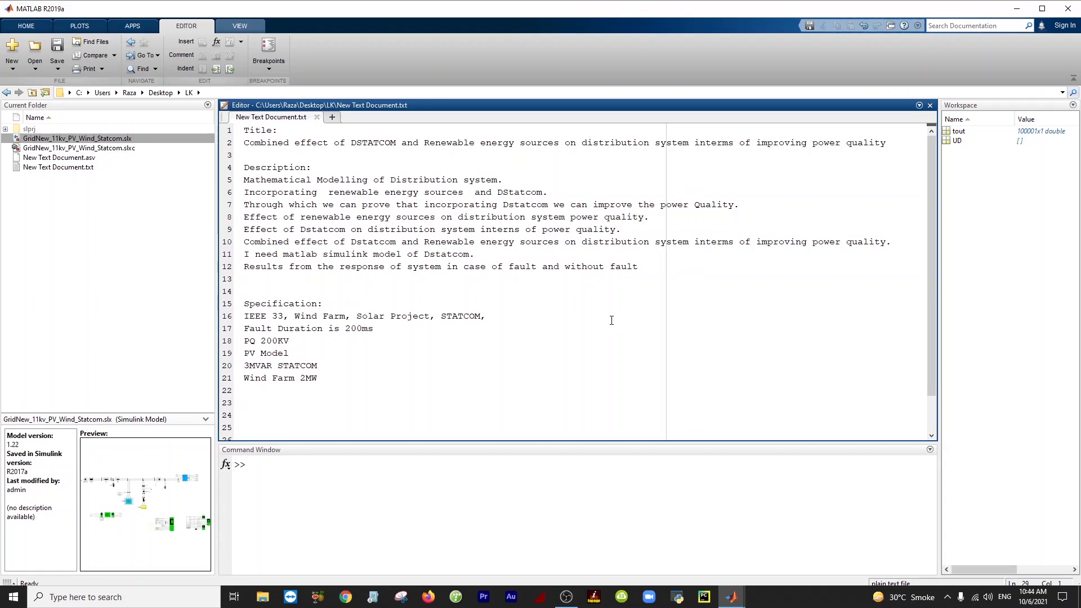
pyautogui.moveTo(728, 546)
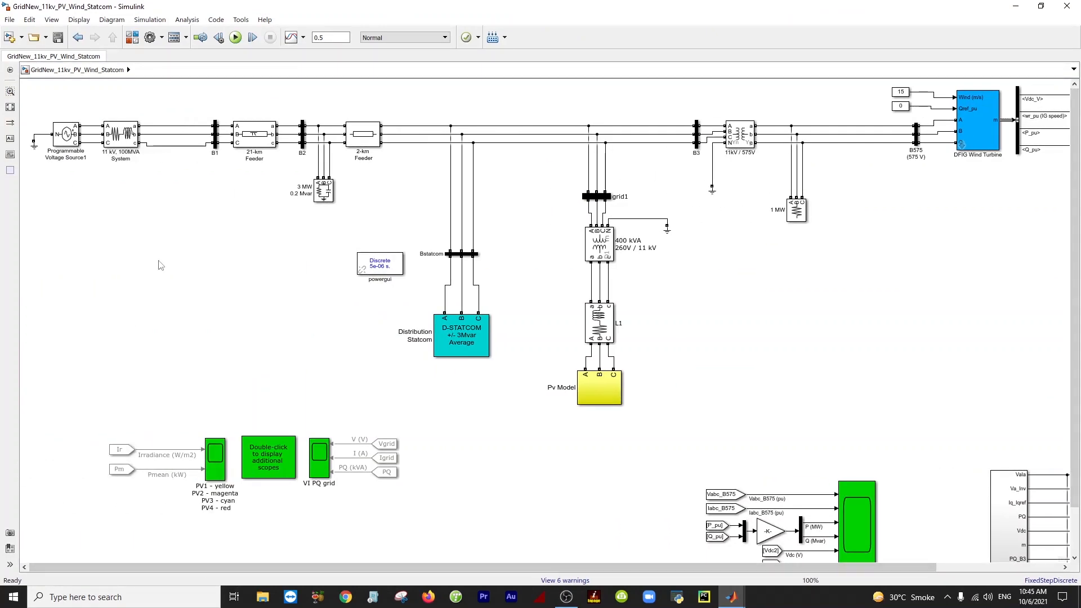
# Inspect the 11 kV, 100 MVA source and 3 MW, 0.2 Mvar load parameters without changes.
pyautogui.click(122, 132)
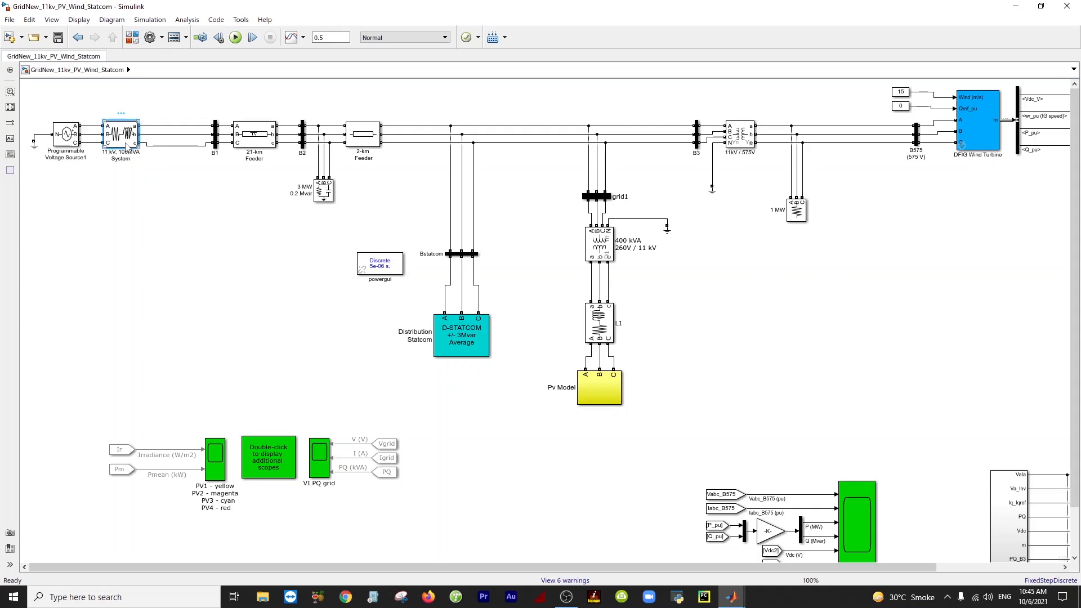
pyautogui.doubleClick(121, 135)
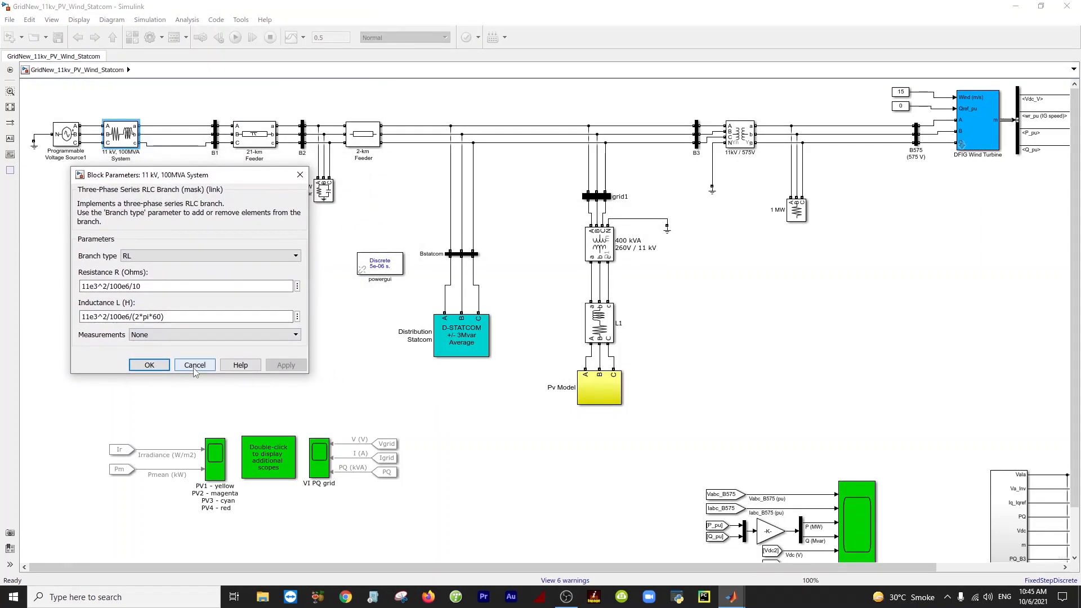
pyautogui.click(194, 365)
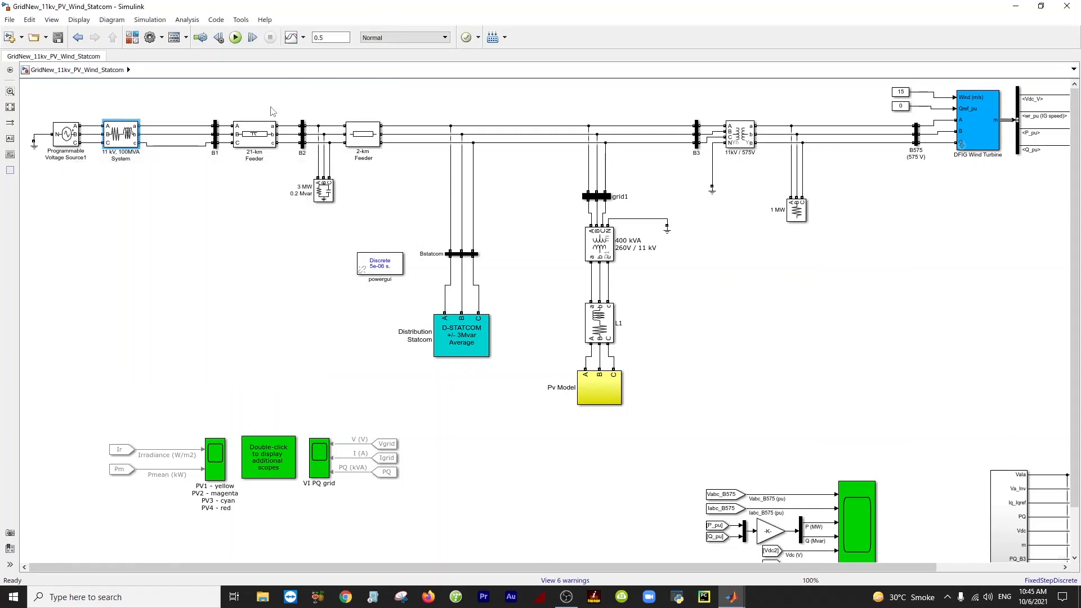
pyautogui.click(254, 133)
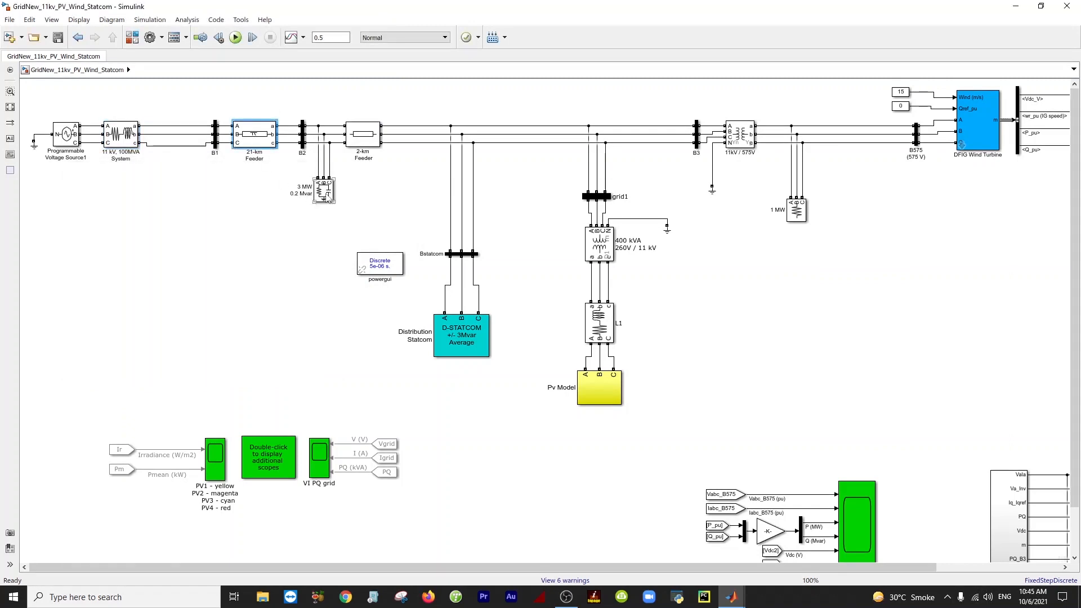
pyautogui.doubleClick(324, 189)
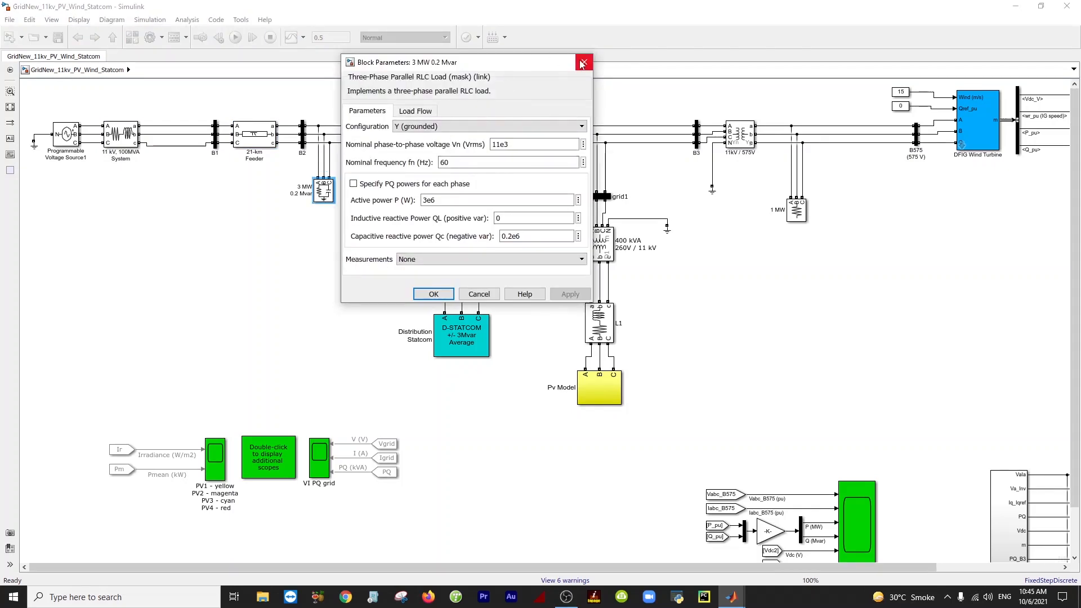
pyautogui.click(583, 62)
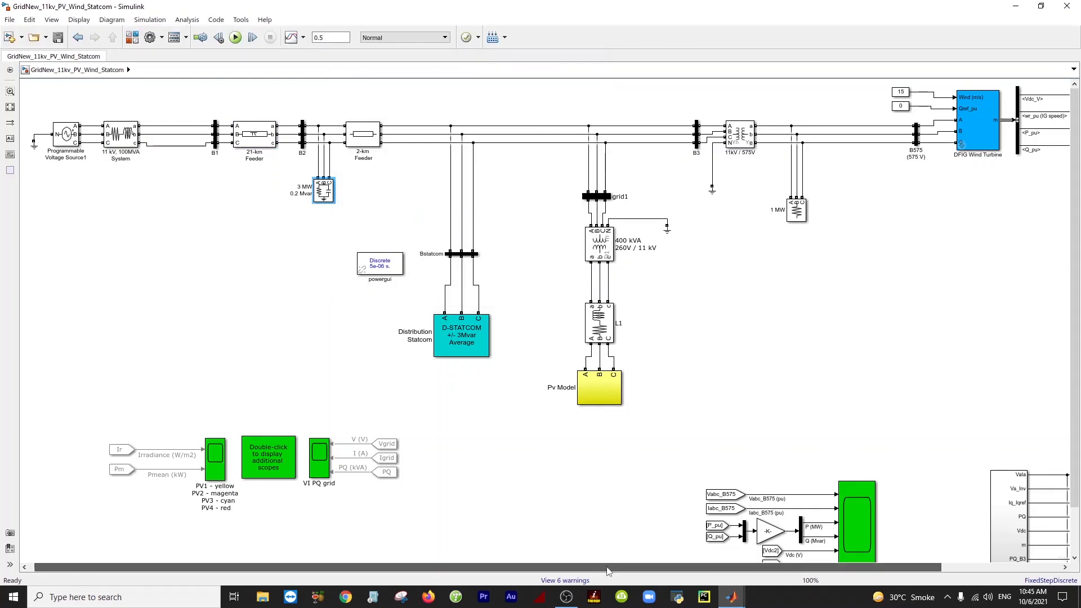
# Inspect the 400 kVA 260 V/11 kV transformer parameters and close without changes.
pyautogui.hscroll(3)
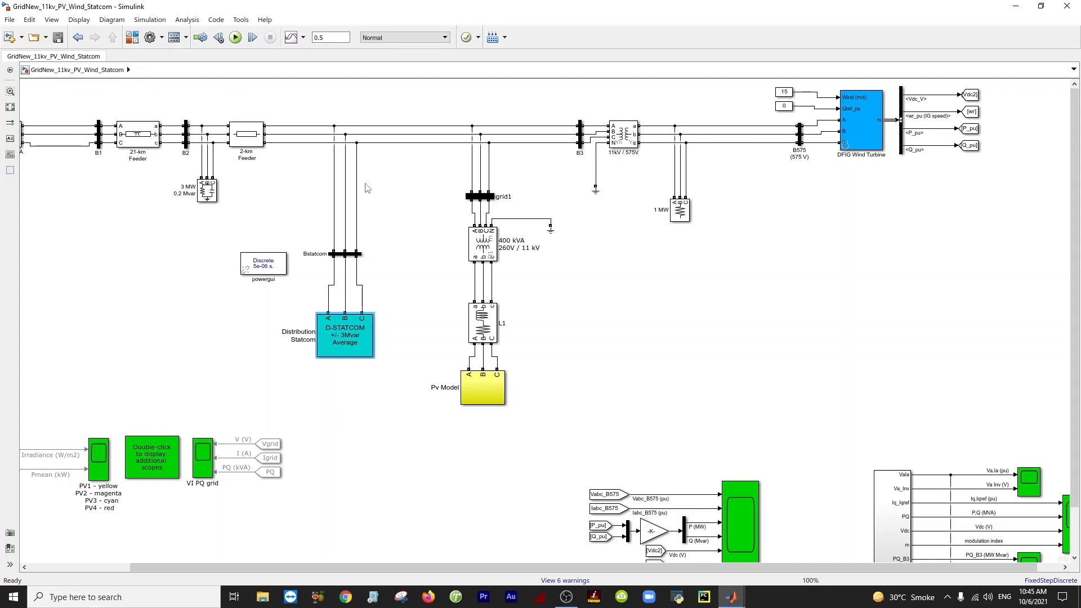
pyautogui.click(483, 244)
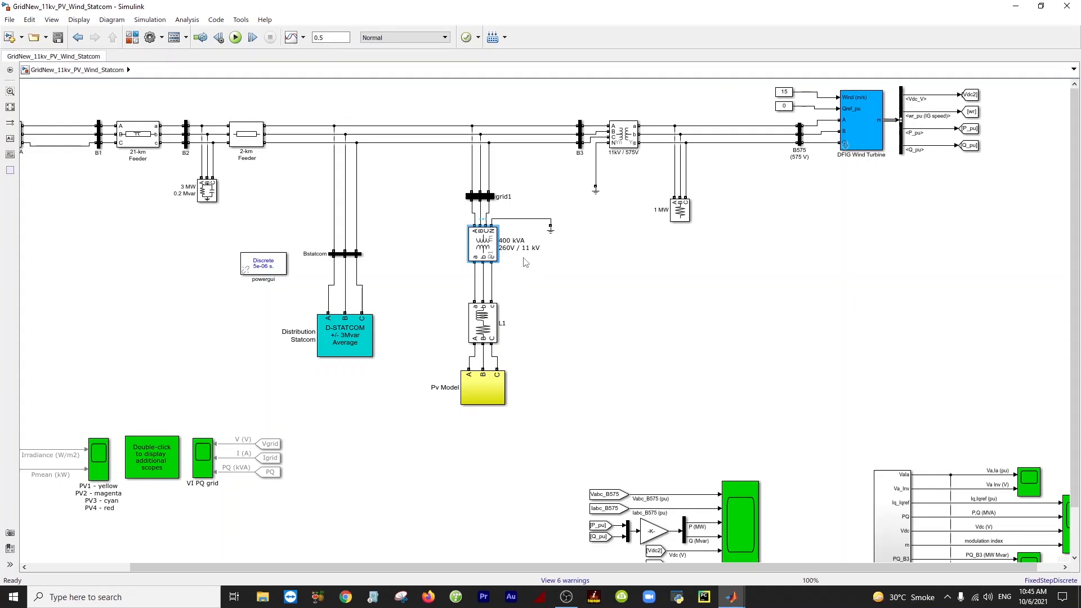
pyautogui.doubleClick(481, 243)
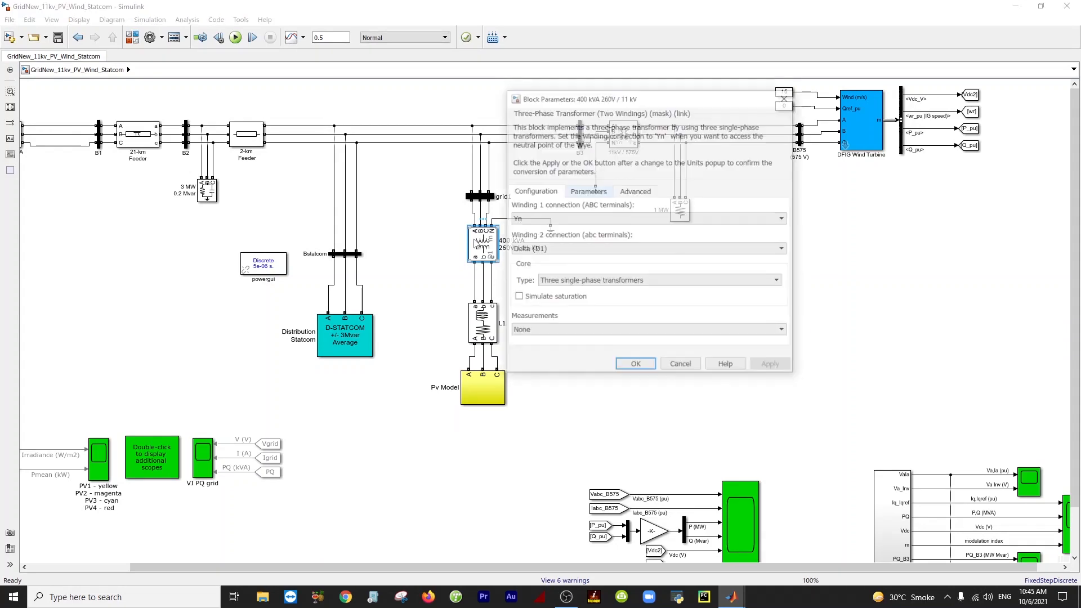
pyautogui.click(635, 363)
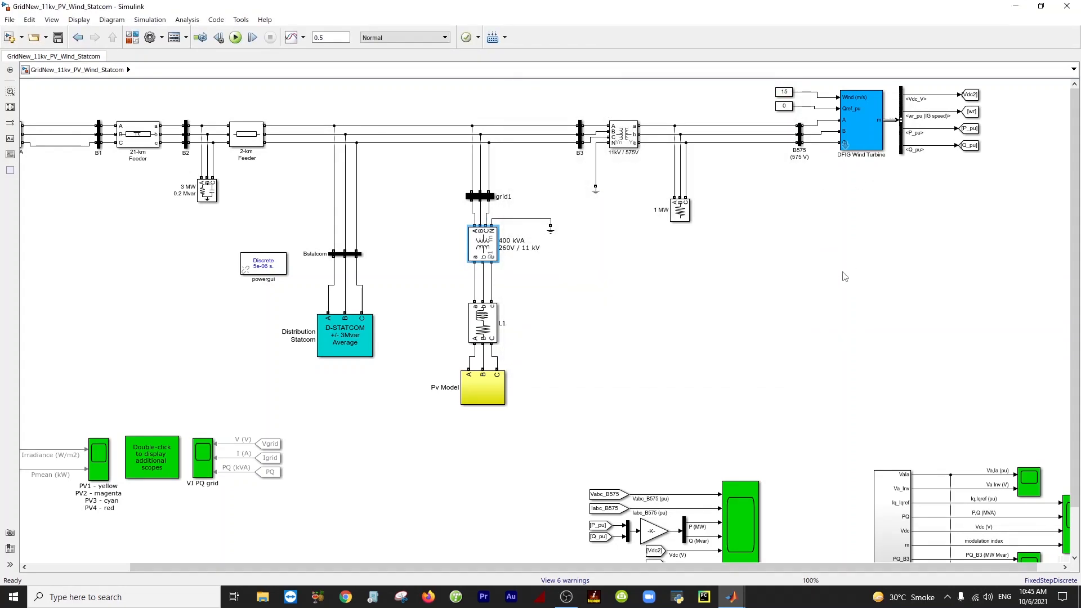
pyautogui.moveTo(868, 282)
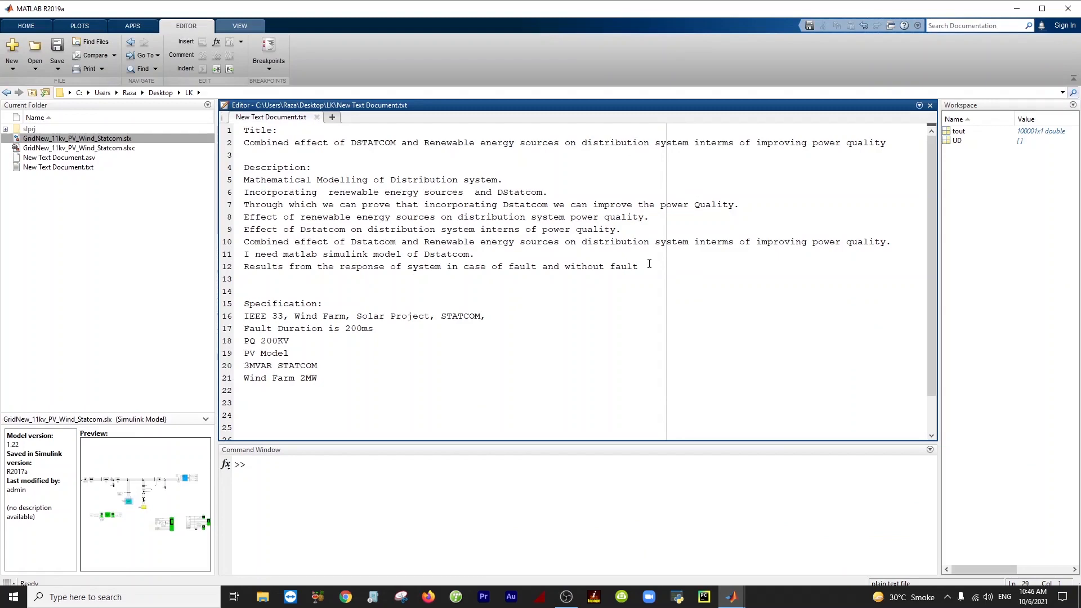
pyautogui.moveTo(244, 179); pyautogui.dragTo(638, 267)
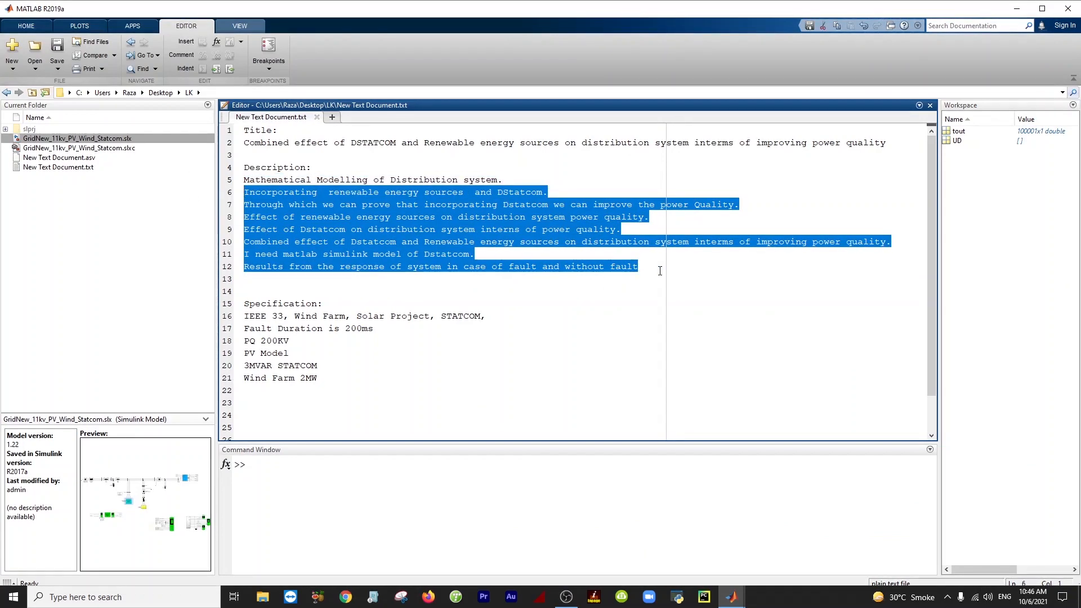
pyautogui.click(637, 267)
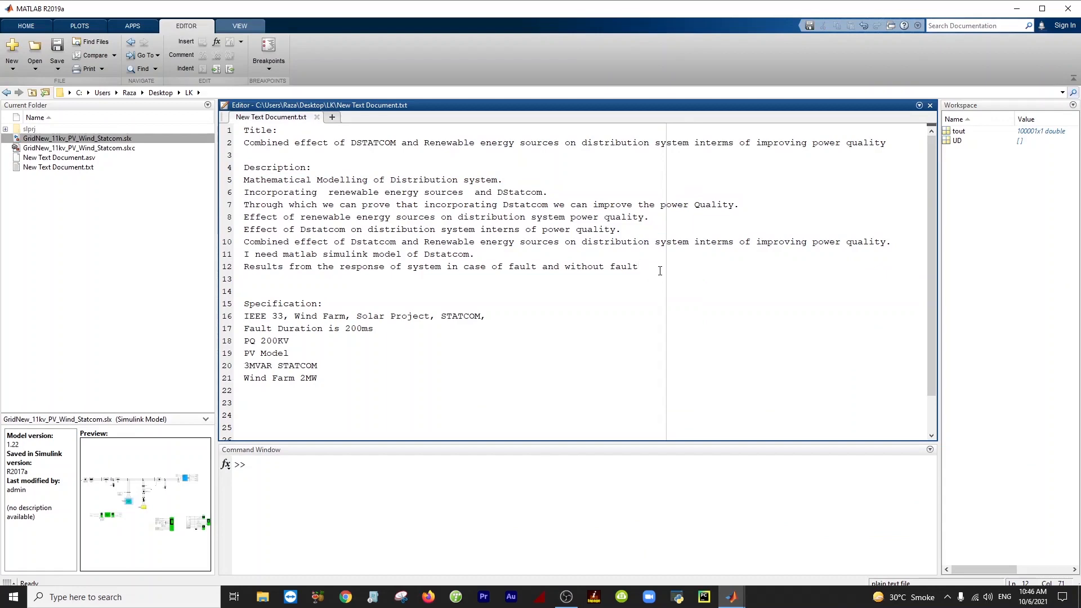
pyautogui.moveTo(244, 179); pyautogui.dragTo(637, 267)
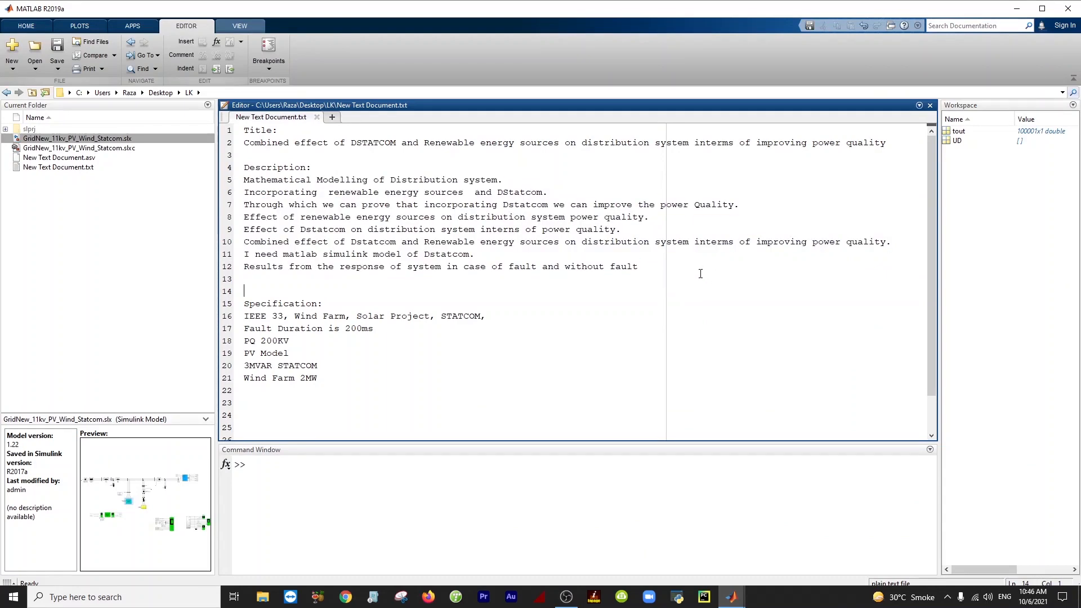
pyautogui.moveTo(276, 267); pyautogui.dragTo(638, 267)
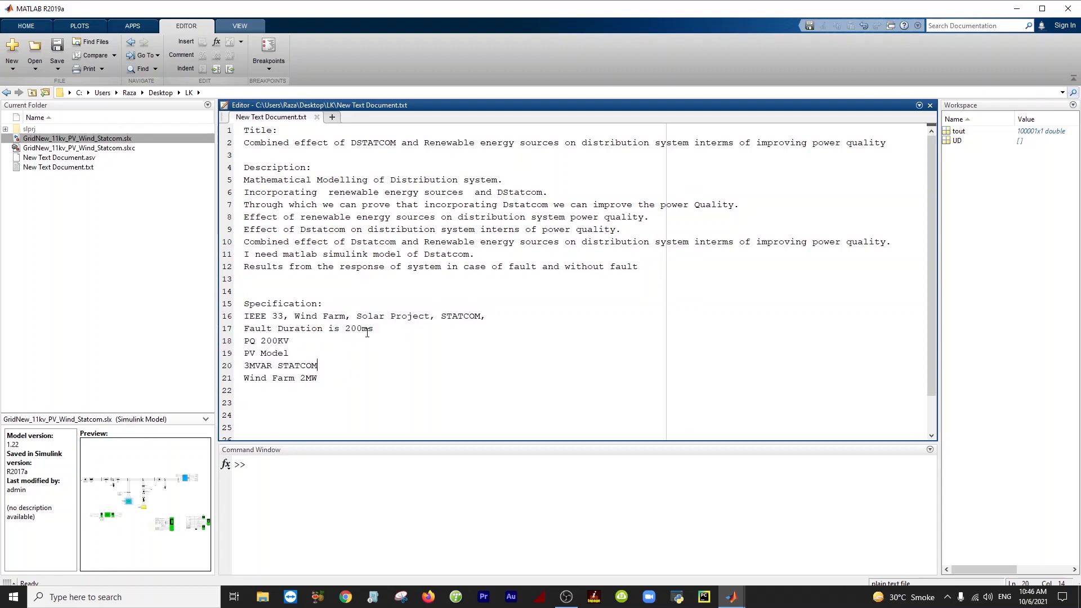
pyautogui.tripleClick(308, 328)
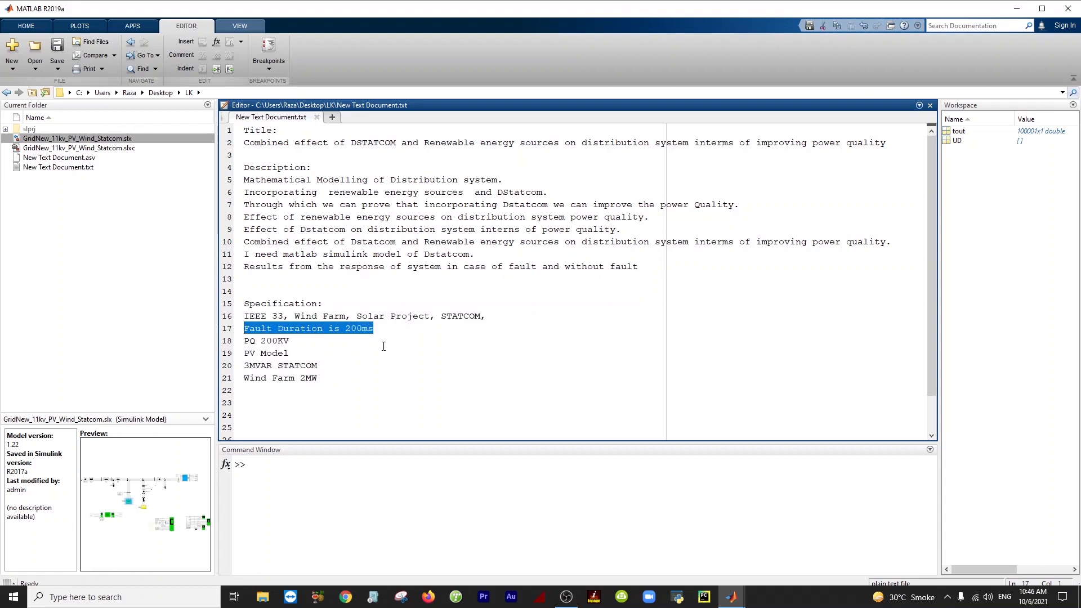
pyautogui.moveTo(503, 325)
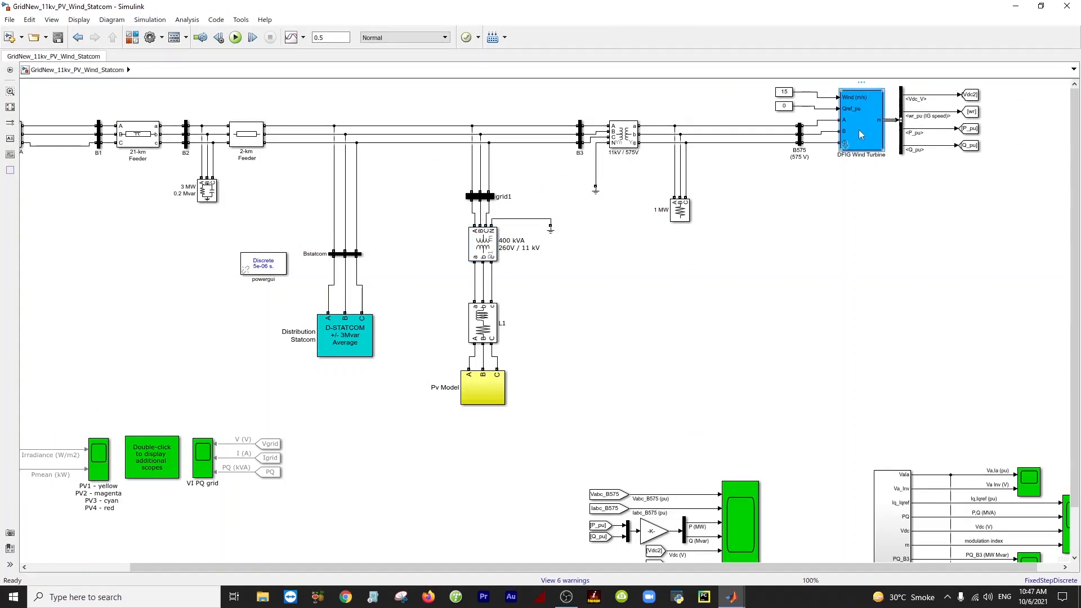
# Review the DFIG Wind Turbine parameters and close them without changes.
pyautogui.doubleClick(861, 128)
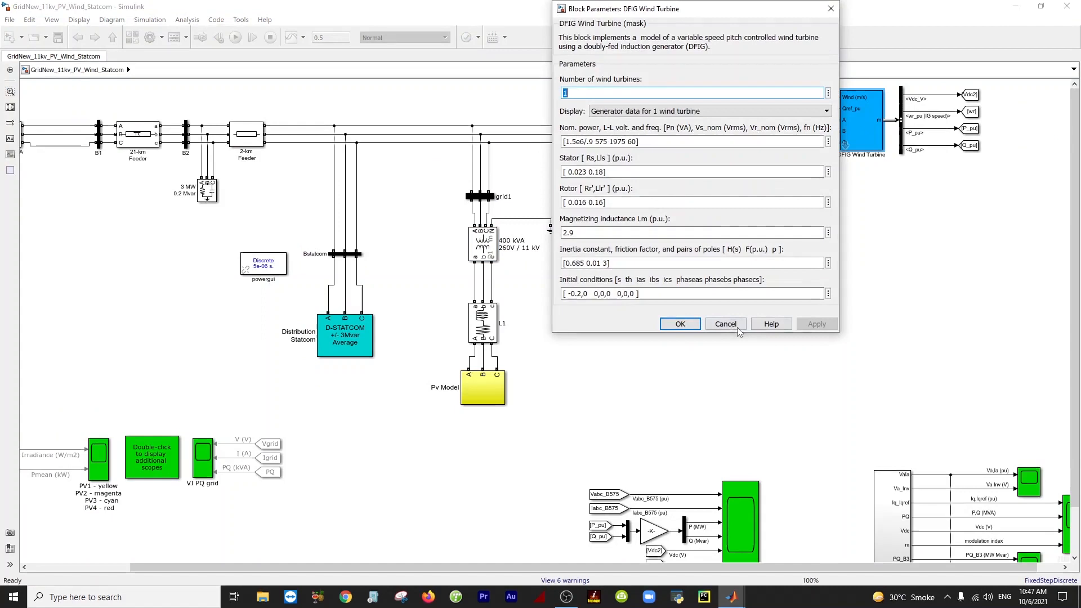
pyautogui.click(680, 324)
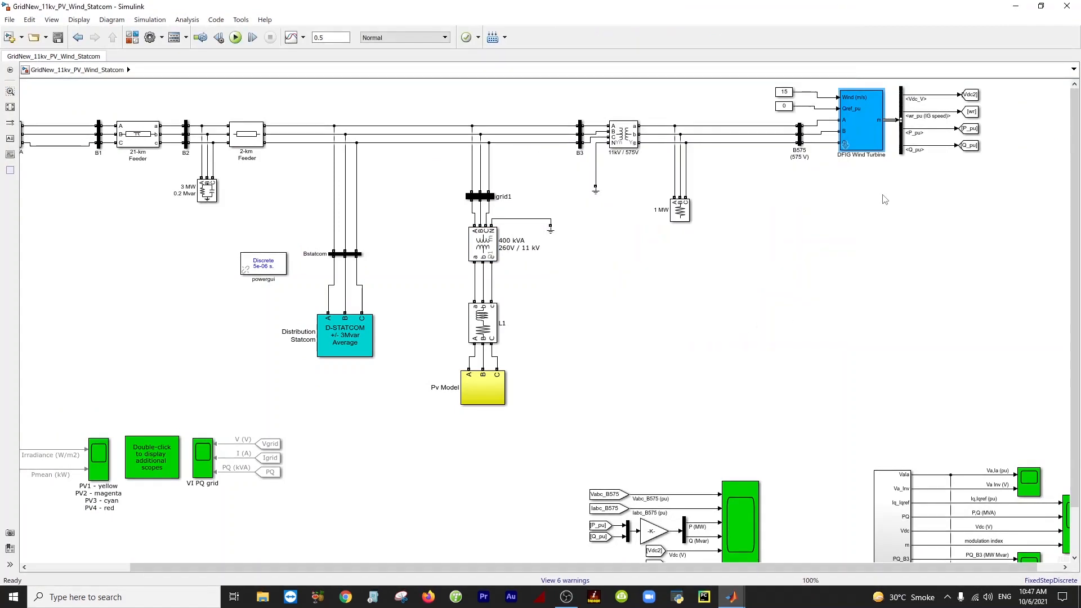
pyautogui.click(482, 389)
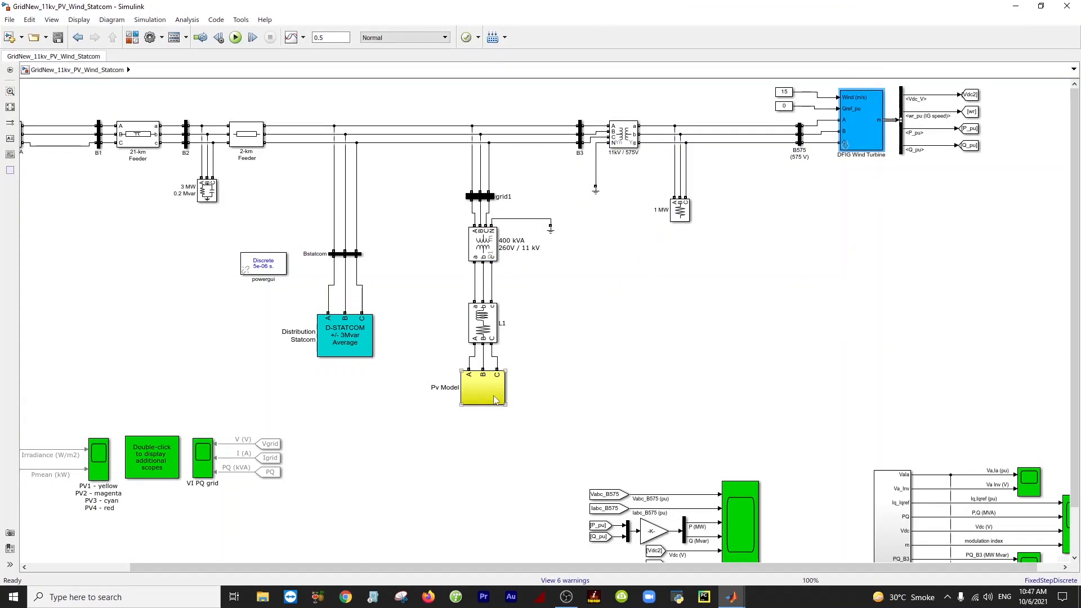
# Inside the PV Model subsystem, review VSC Control parameters, then return to the top-level model.
pyautogui.doubleClick(483, 387)
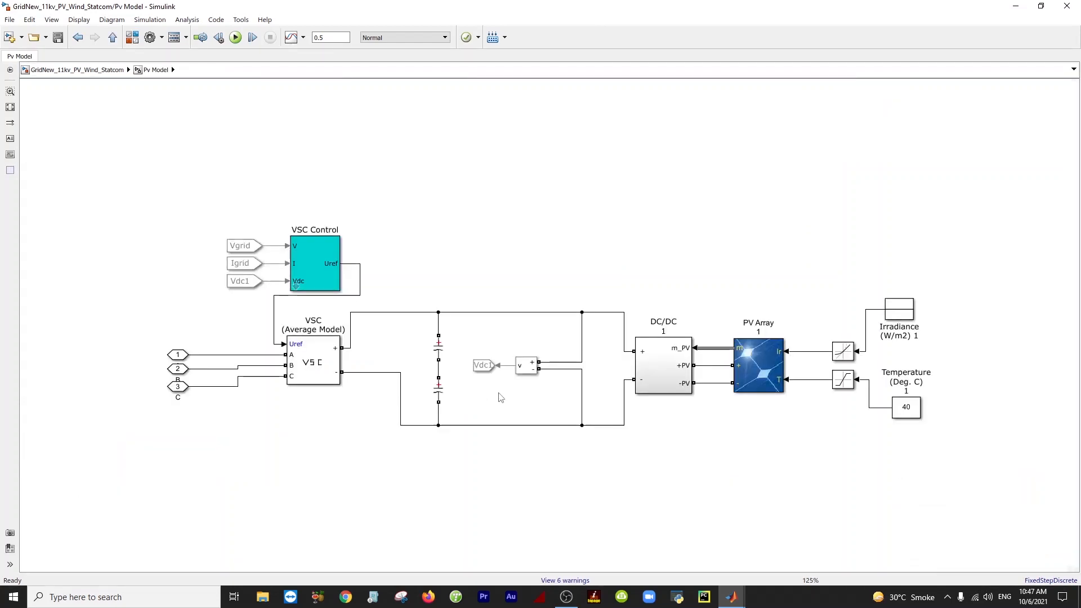
pyautogui.click(314, 262)
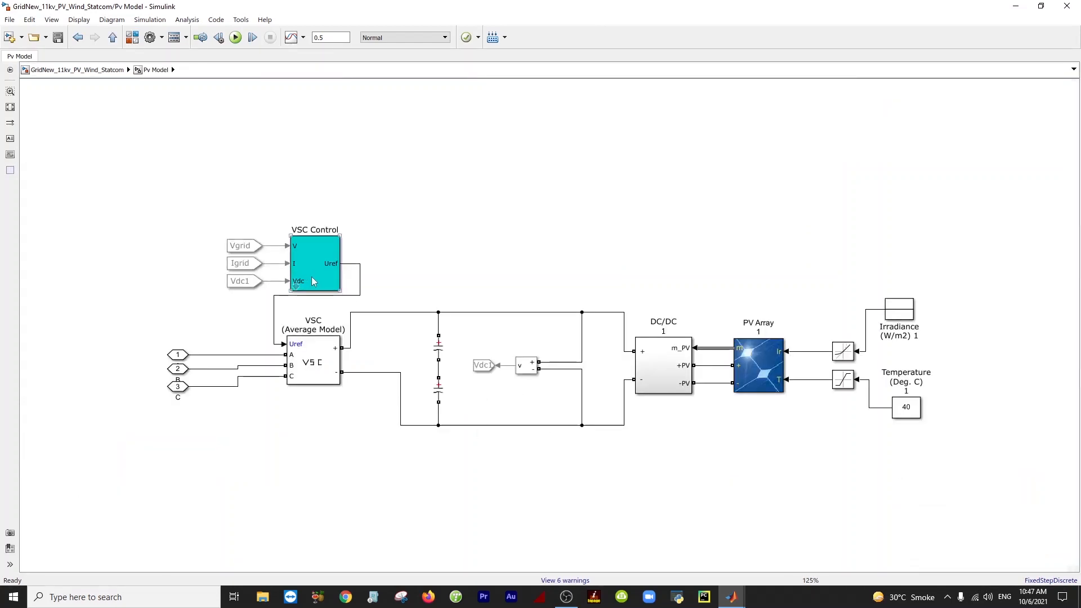
pyautogui.doubleClick(315, 264)
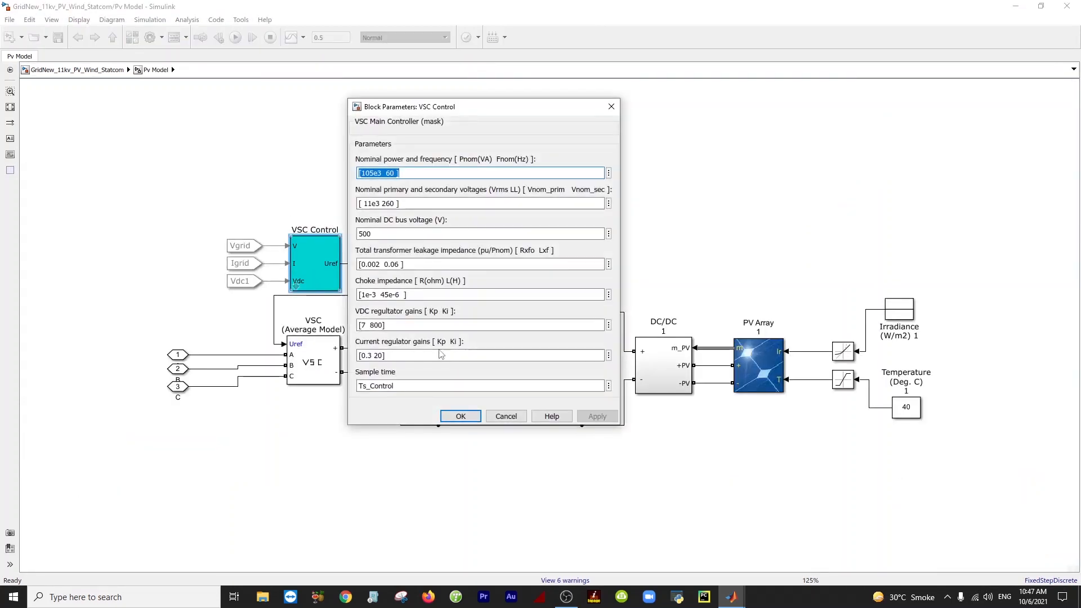
pyautogui.click(460, 416)
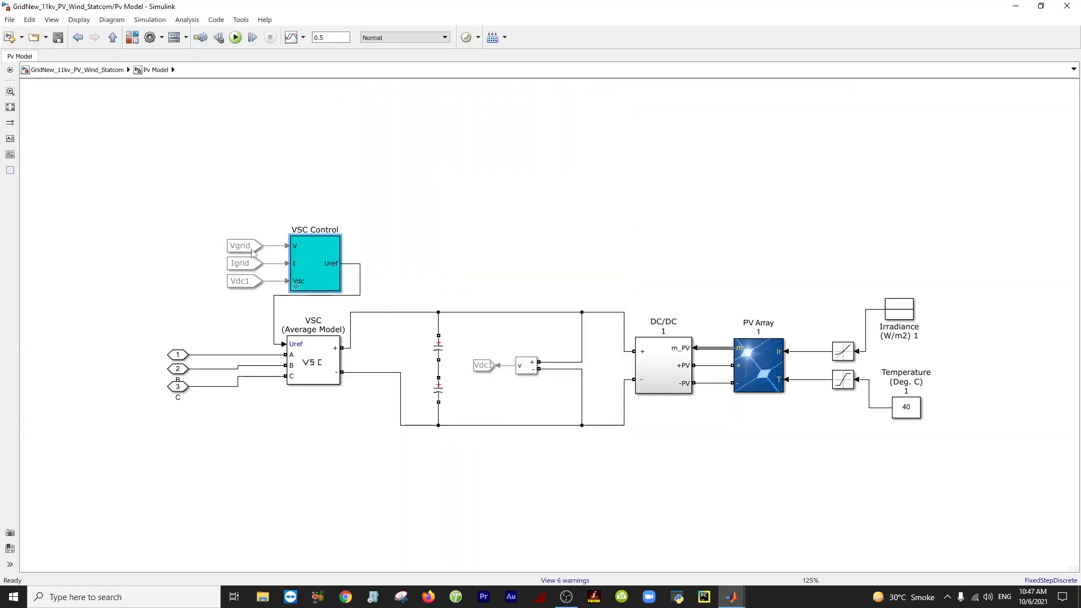
pyautogui.click(239, 263)
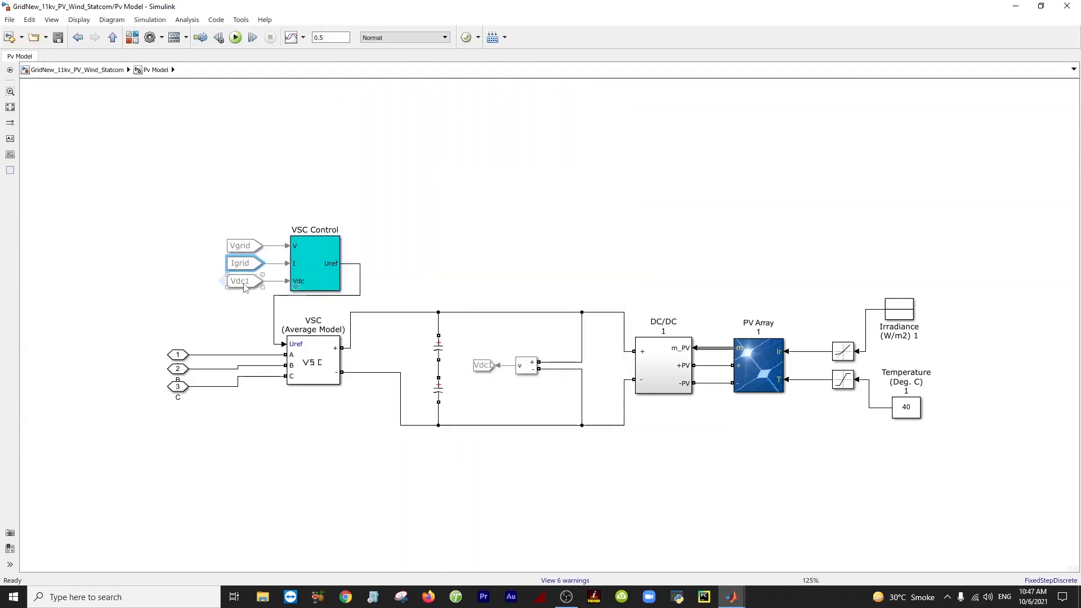
pyautogui.click(240, 281)
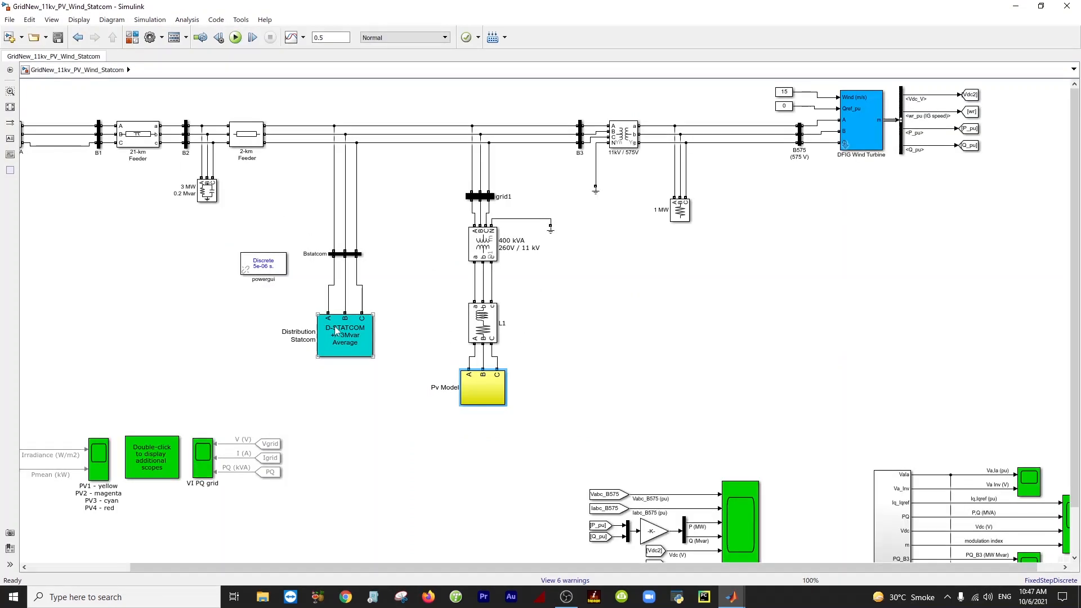
# Check the D-STATCOM controller's Mode of operation: voltage regulation with a 2400 V DC setpoint.
pyautogui.click(345, 336)
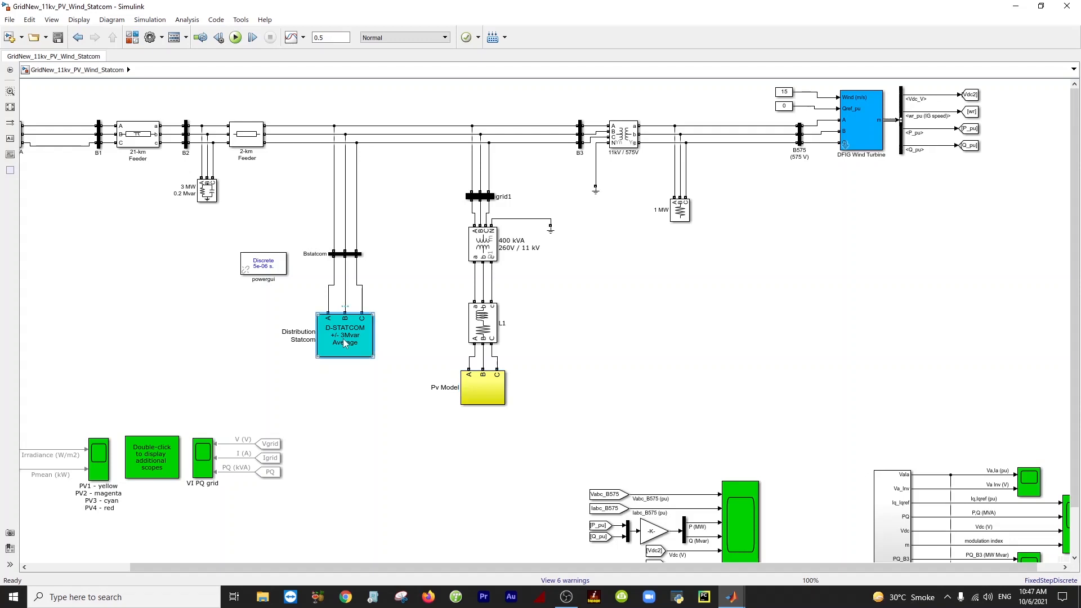
pyautogui.doubleClick(345, 335)
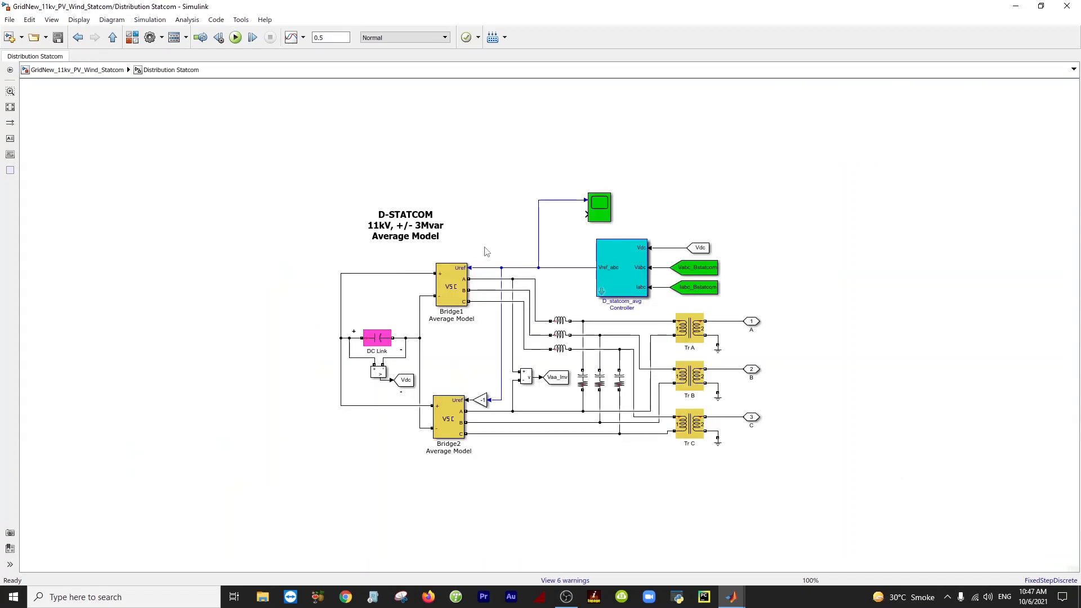
pyautogui.click(620, 269)
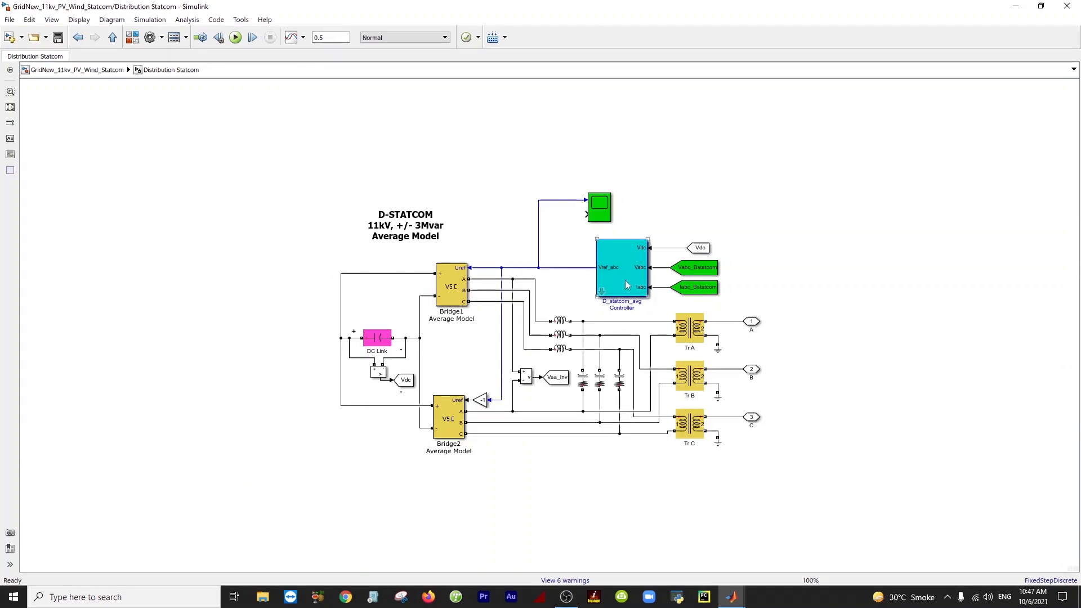
pyautogui.doubleClick(621, 270)
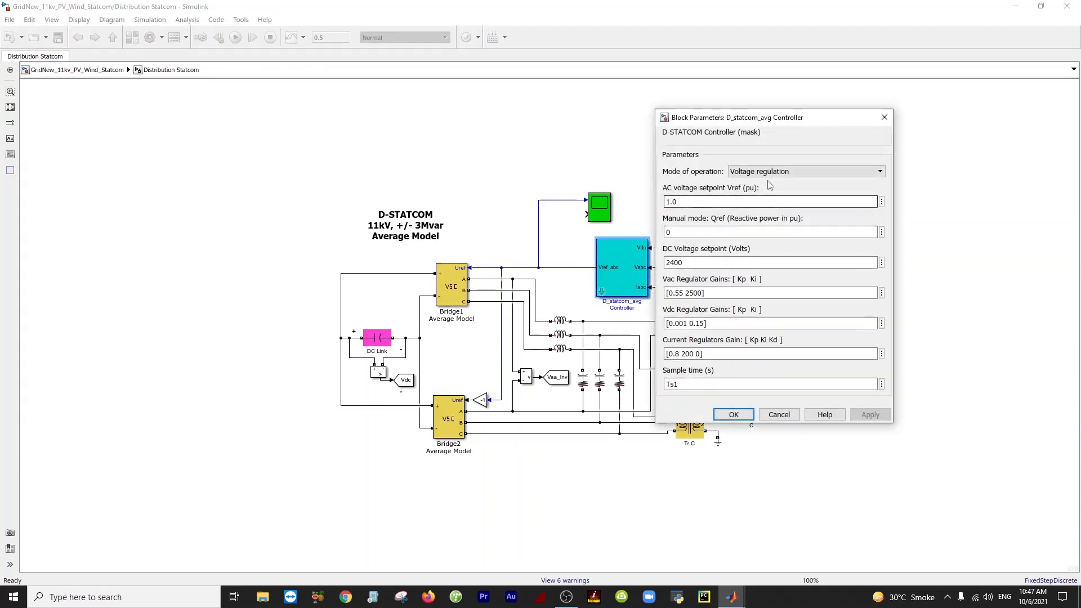
pyautogui.click(806, 172)
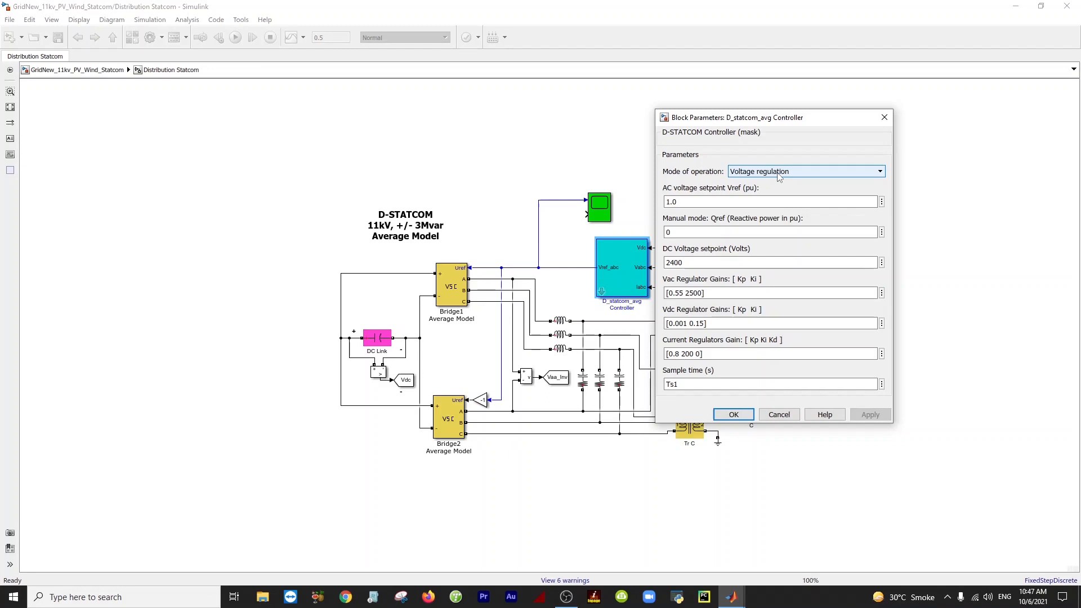
pyautogui.click(805, 172)
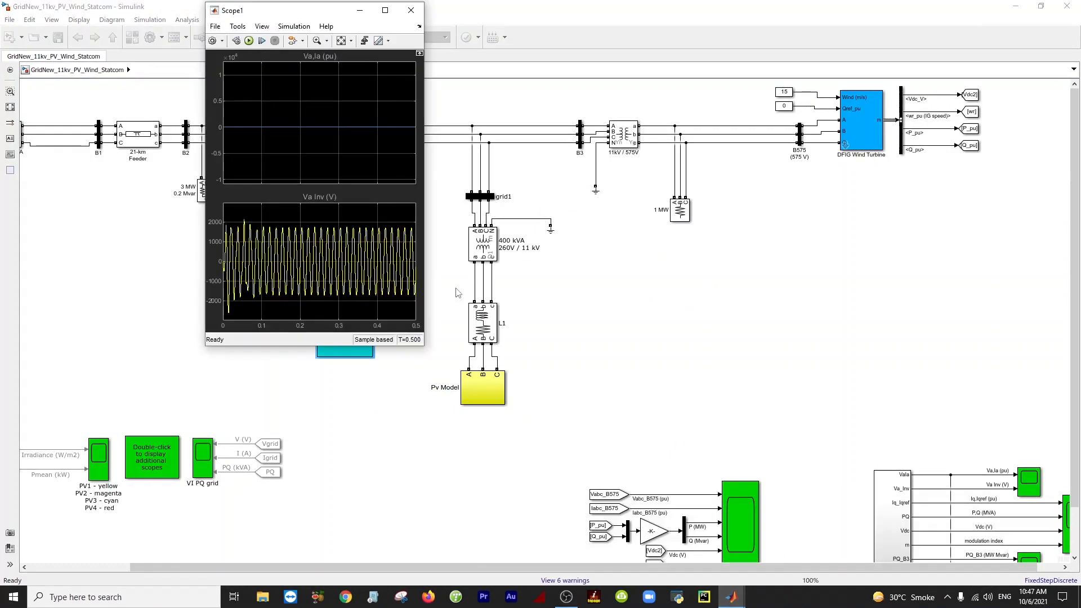
# Close Scope1 and launch the grid simulation, closing Scope1 again while it compiles.
pyautogui.click(411, 9)
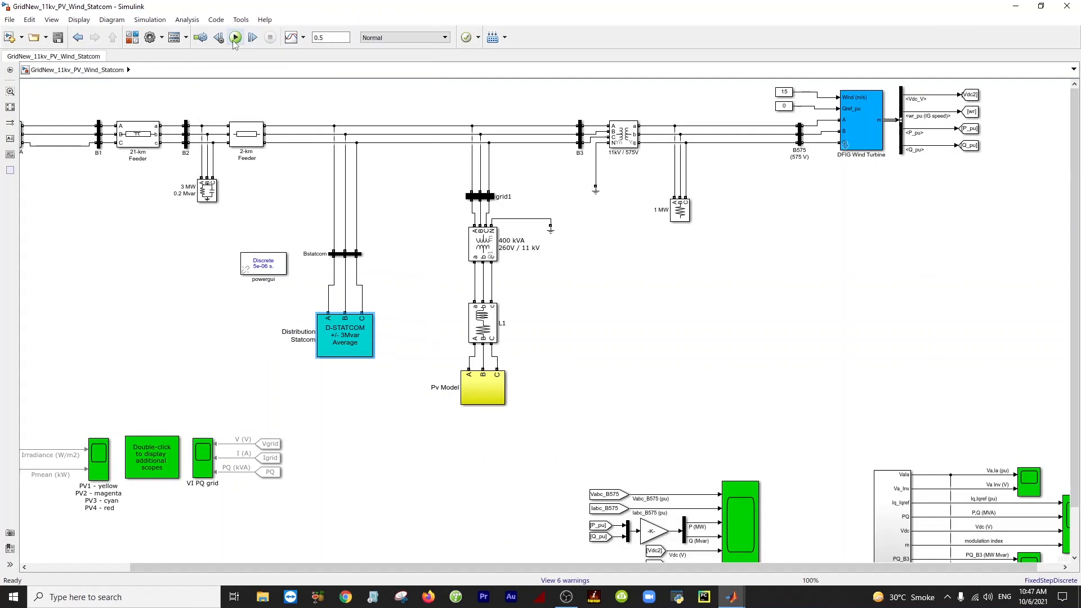
pyautogui.click(235, 37)
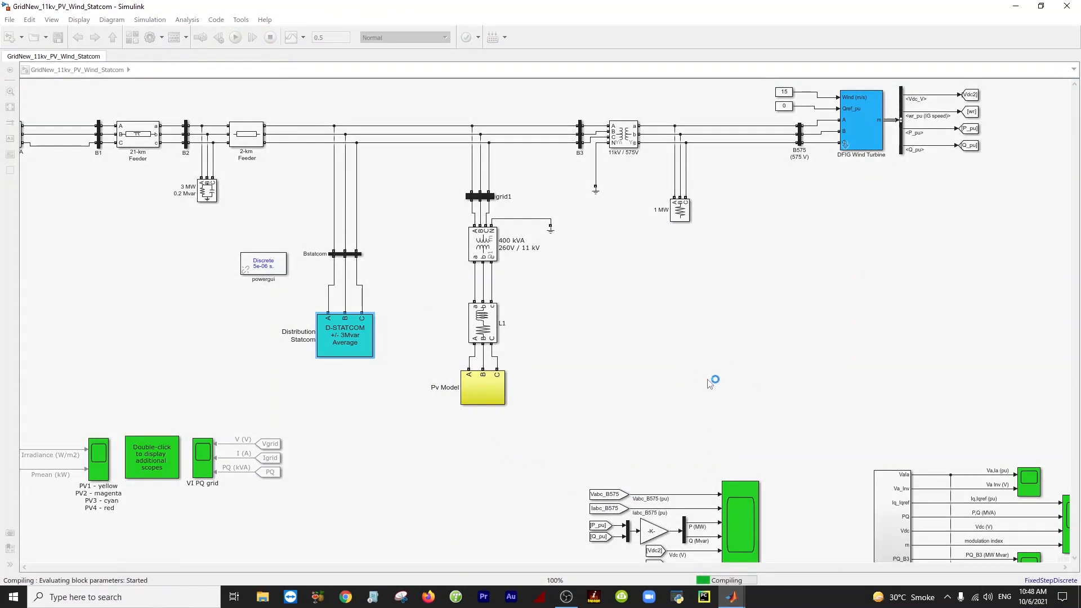
pyautogui.moveTo(1065, 405)
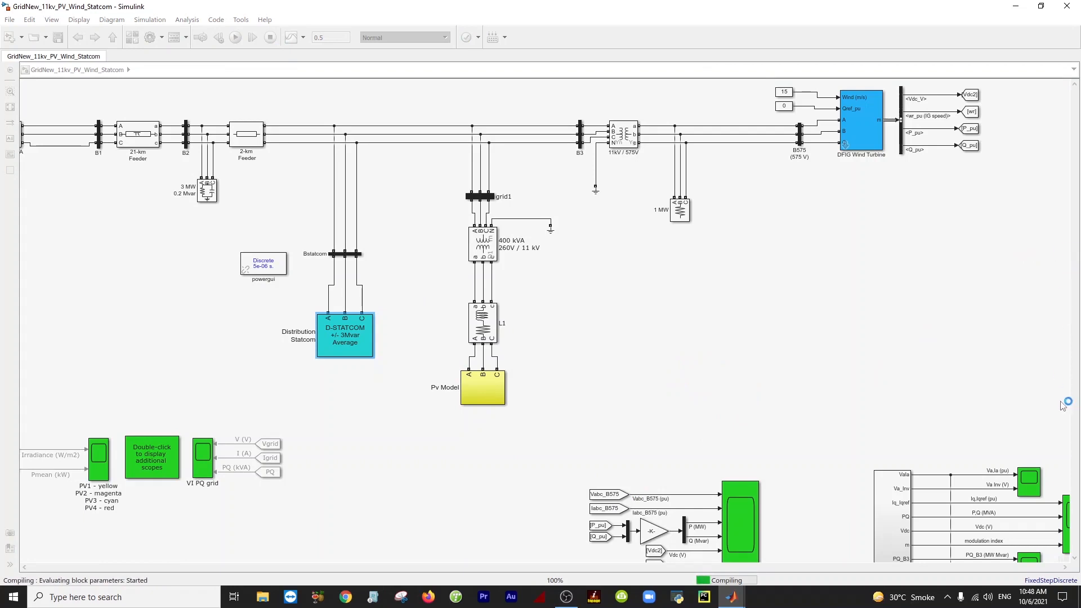
pyautogui.moveTo(847, 347)
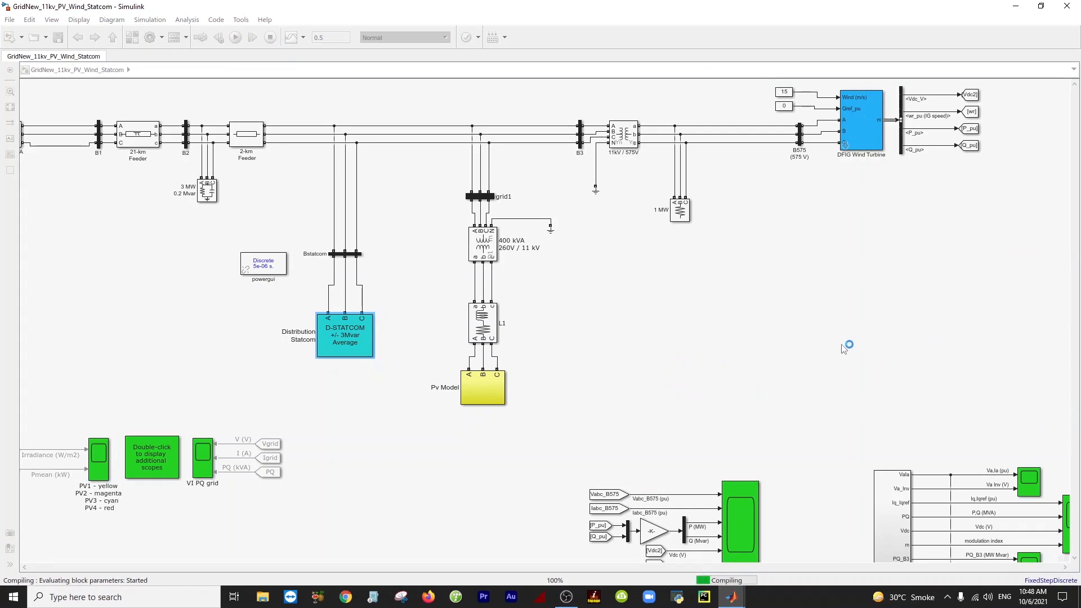
pyautogui.moveTo(731, 414)
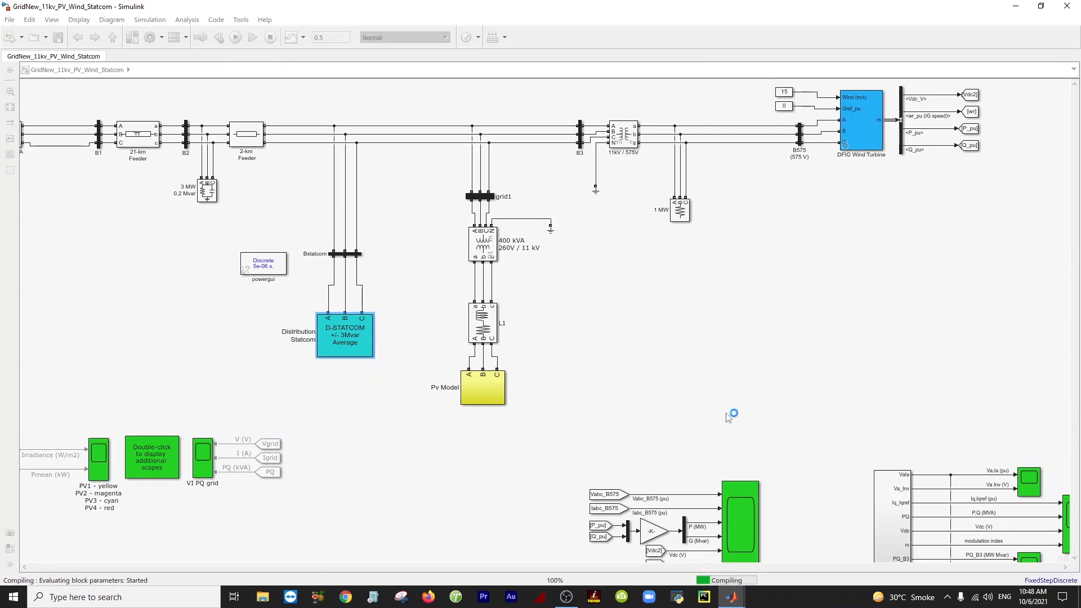
pyautogui.moveTo(731, 596)
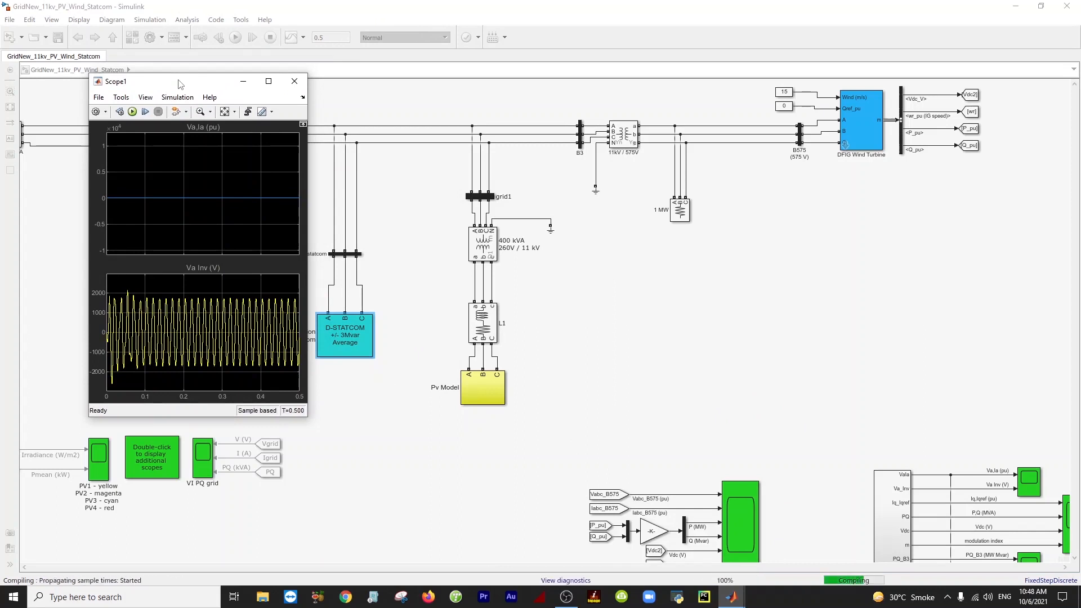
pyautogui.moveTo(270, 144)
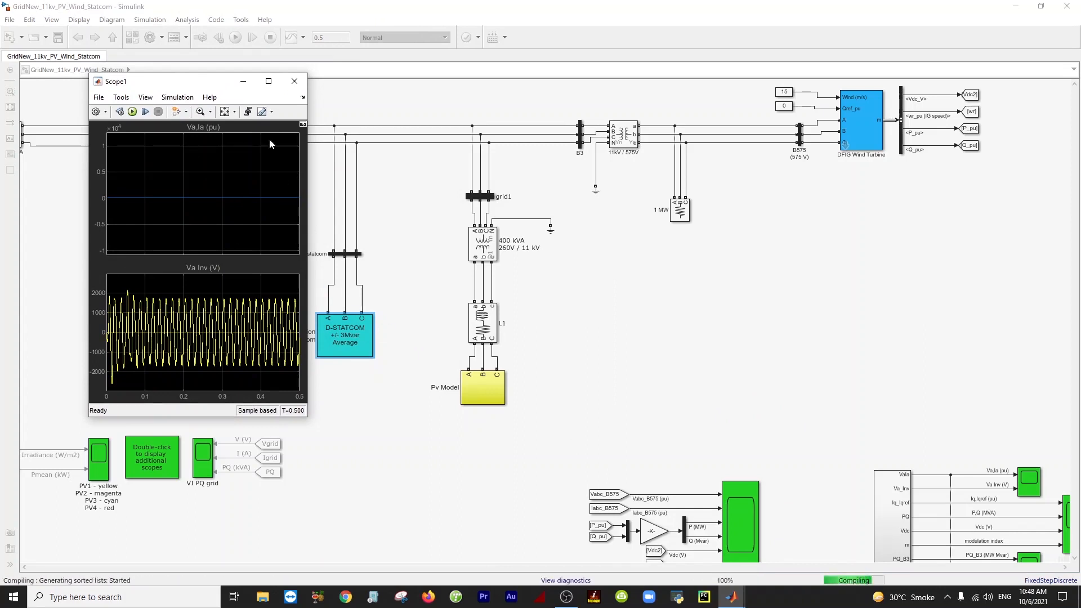
pyautogui.click(294, 81)
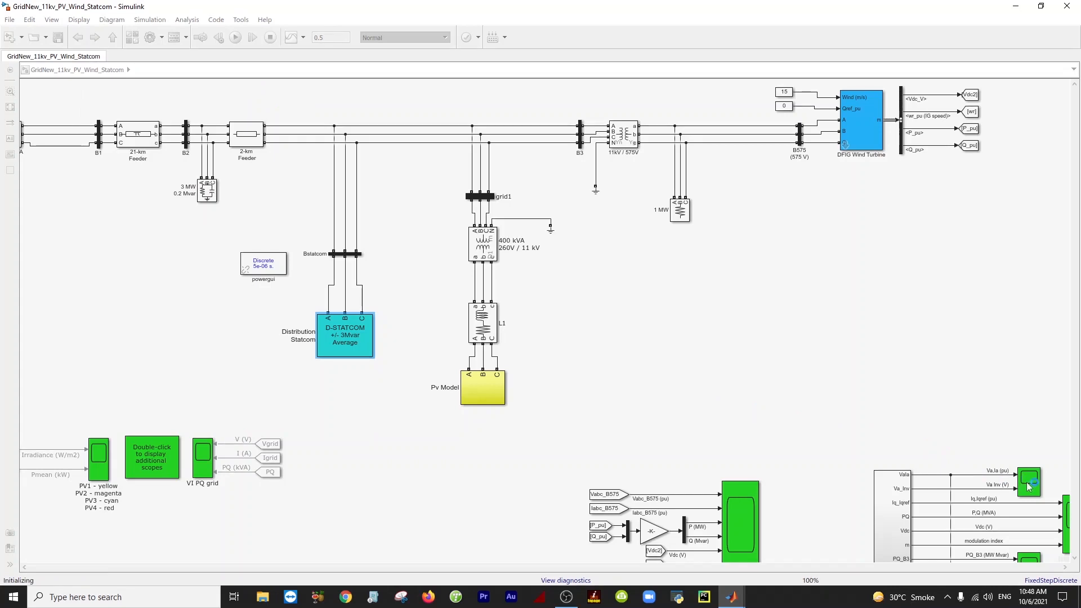
# While the simulation runs, view the wind turbine measurements scope, then close it.
pyautogui.click(235, 37)
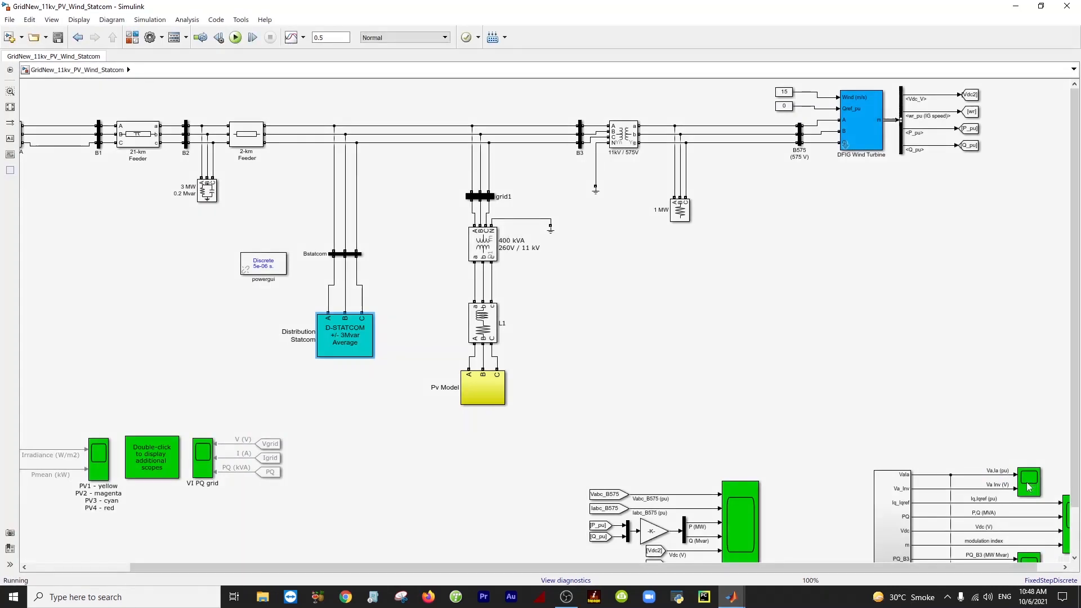
pyautogui.click(236, 37)
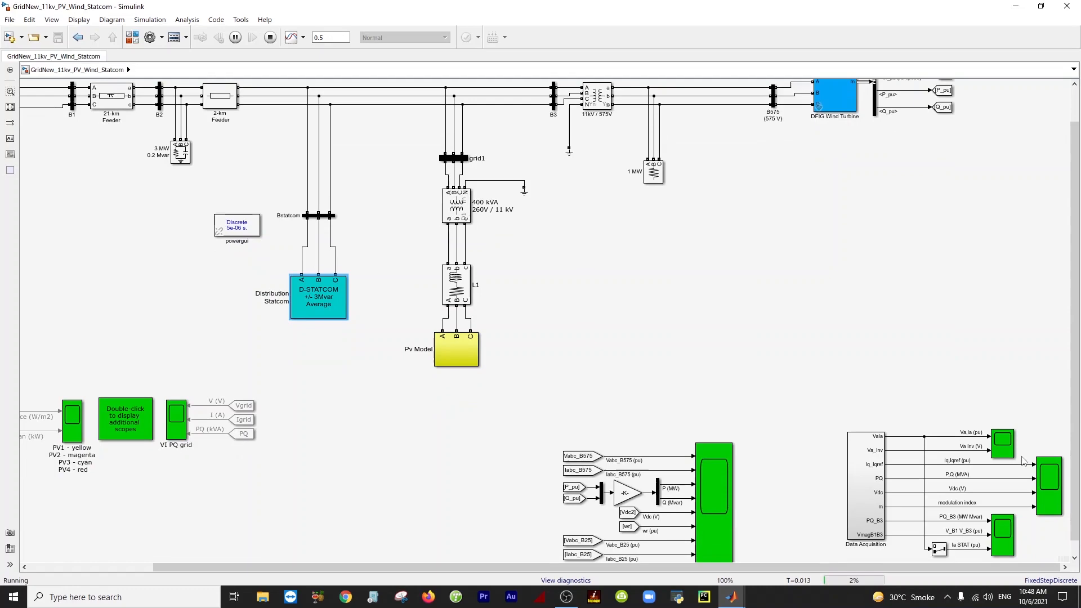
pyautogui.doubleClick(1001, 441)
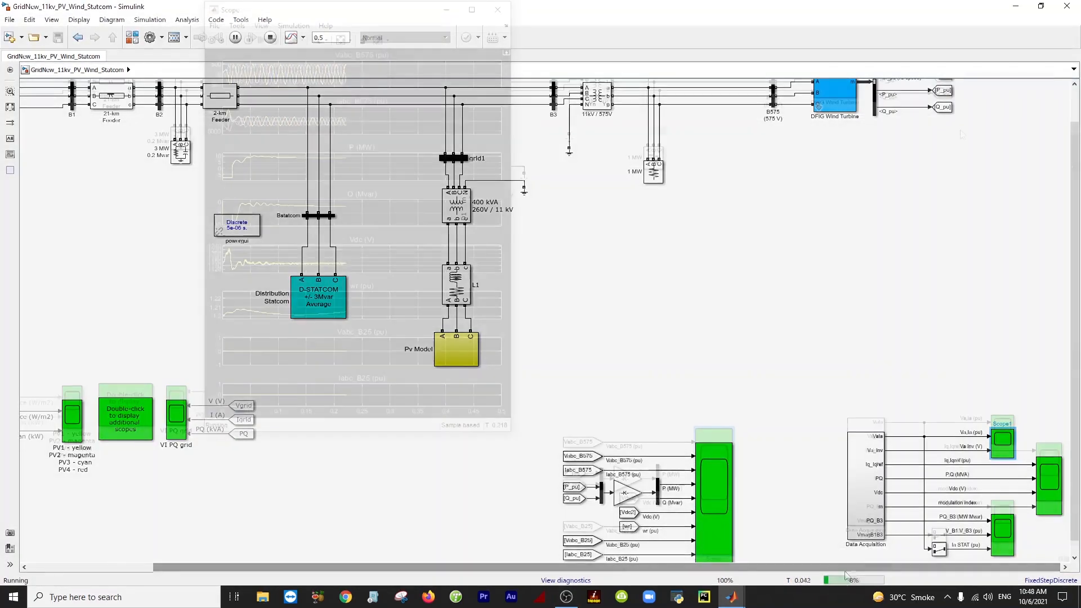
pyautogui.click(496, 9)
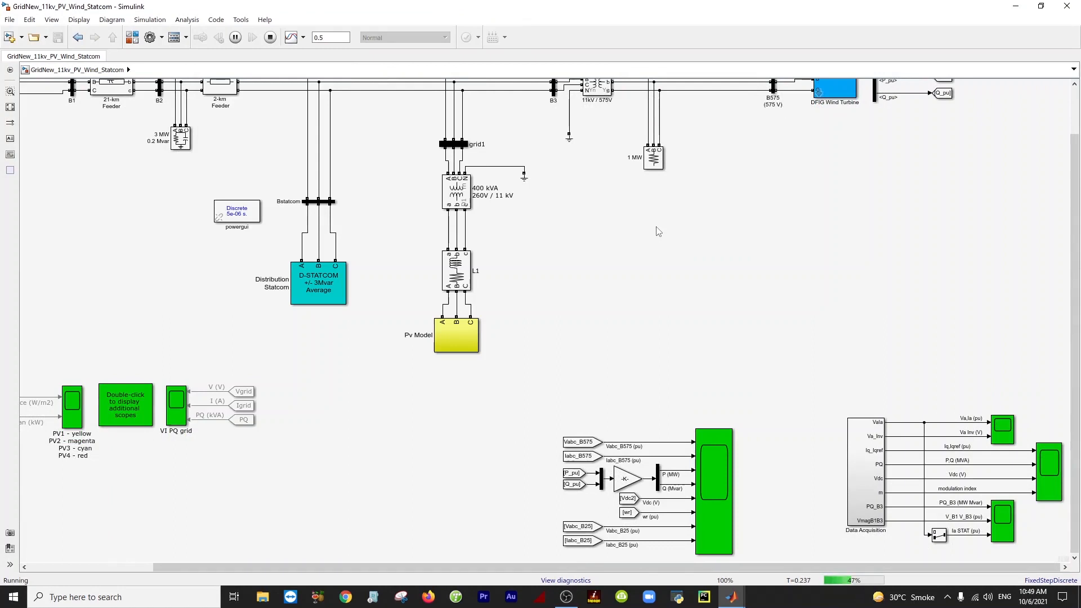
pyautogui.moveTo(743, 236)
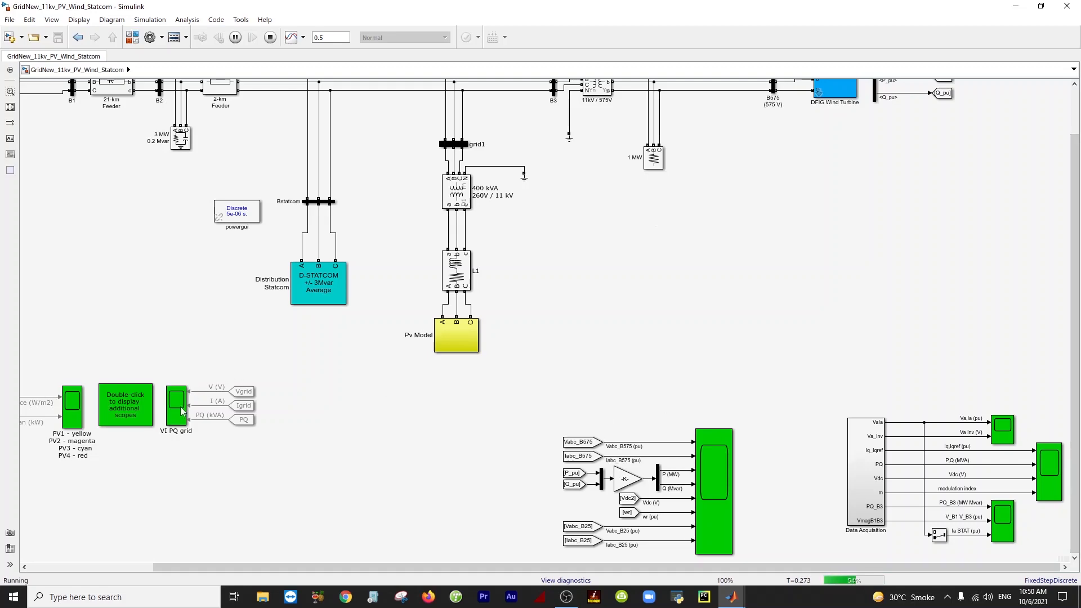
# View the VI PQ grid voltage, current and power waveforms, then minimize the scope.
pyautogui.doubleClick(177, 403)
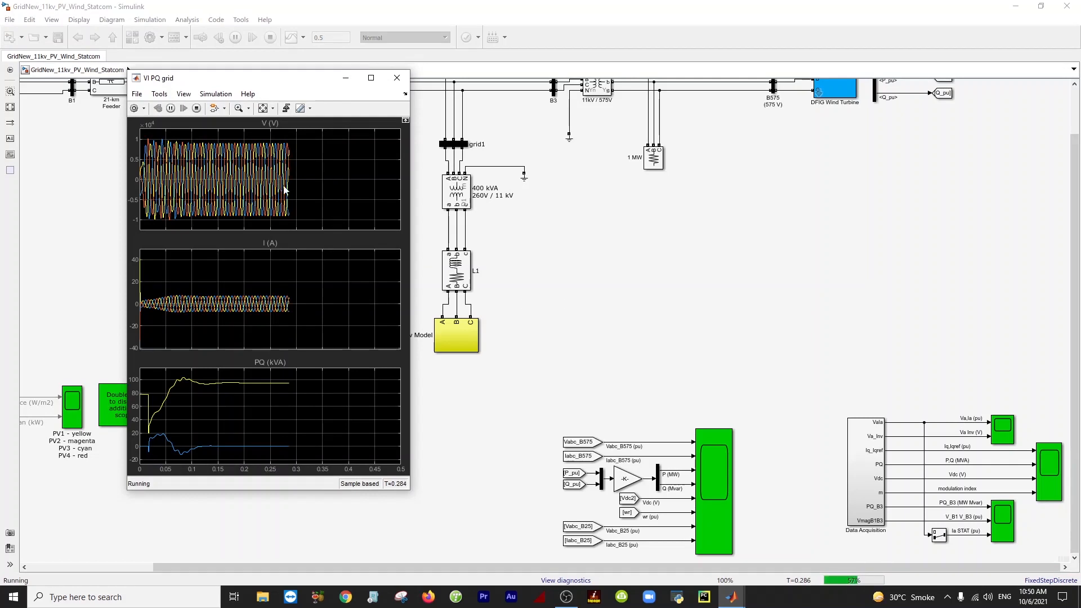
pyautogui.moveTo(287, 392)
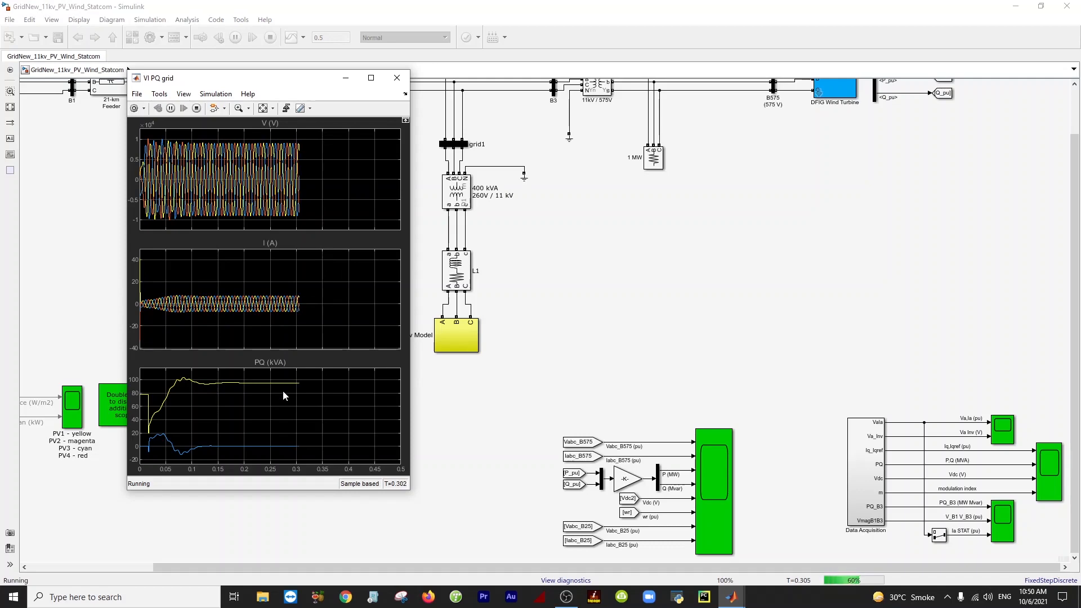
pyautogui.click(397, 78)
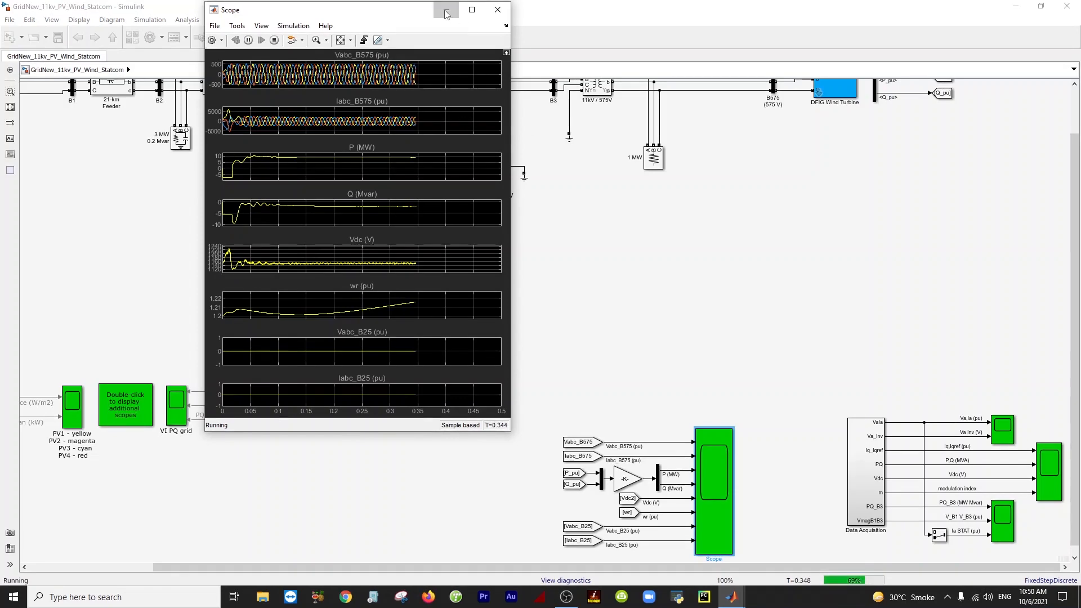
pyautogui.click(446, 10)
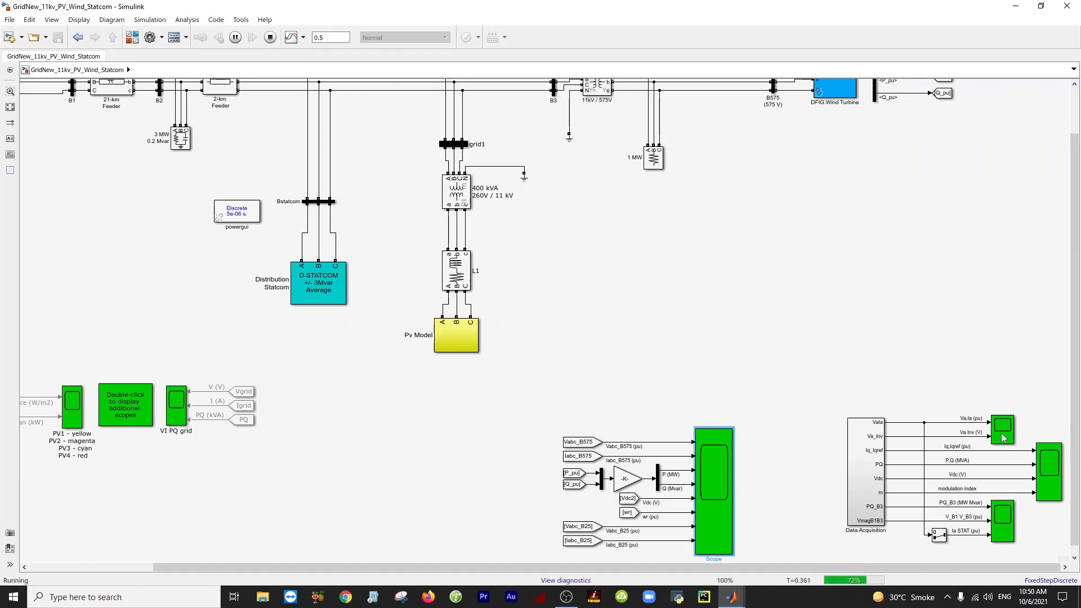
# Review the Scope1 inverter, Scope2 STATCOM control and Scope3 bus B3 waveforms, closing each.
pyautogui.doubleClick(1002, 426)
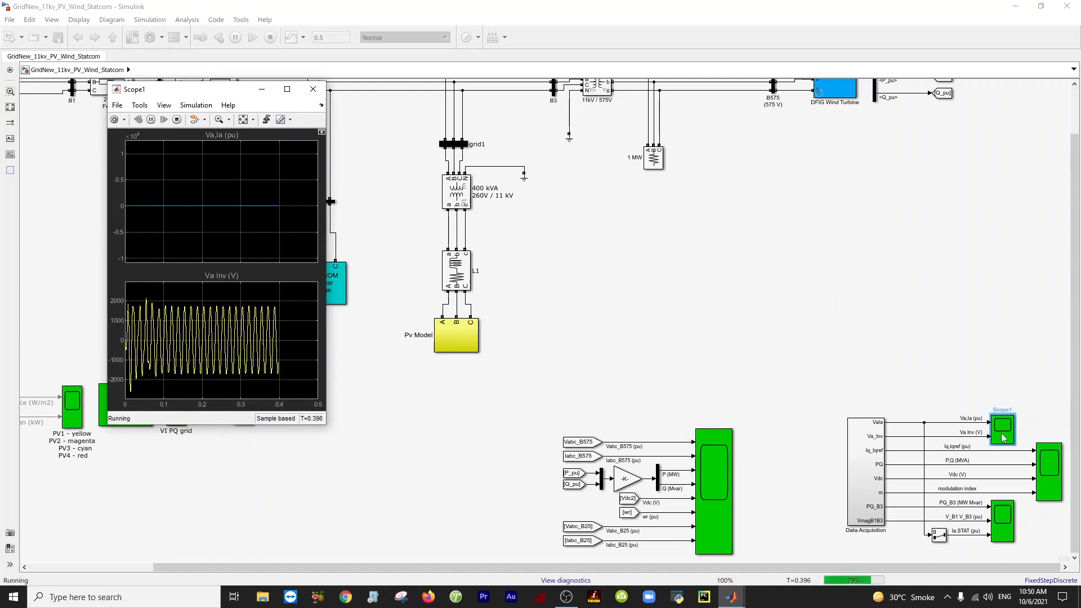
pyautogui.click(312, 89)
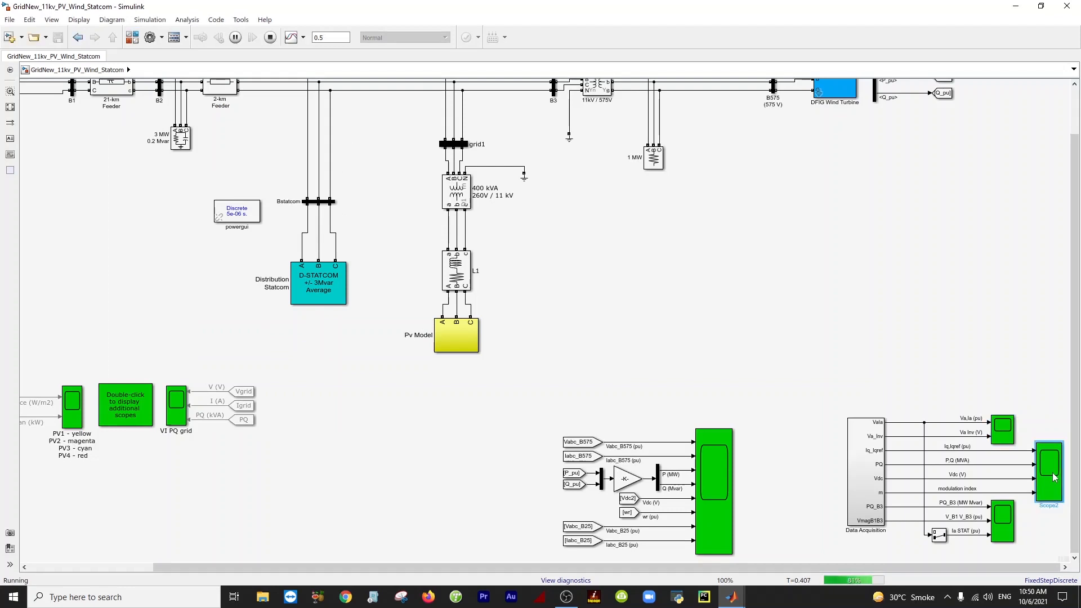
pyautogui.doubleClick(1047, 473)
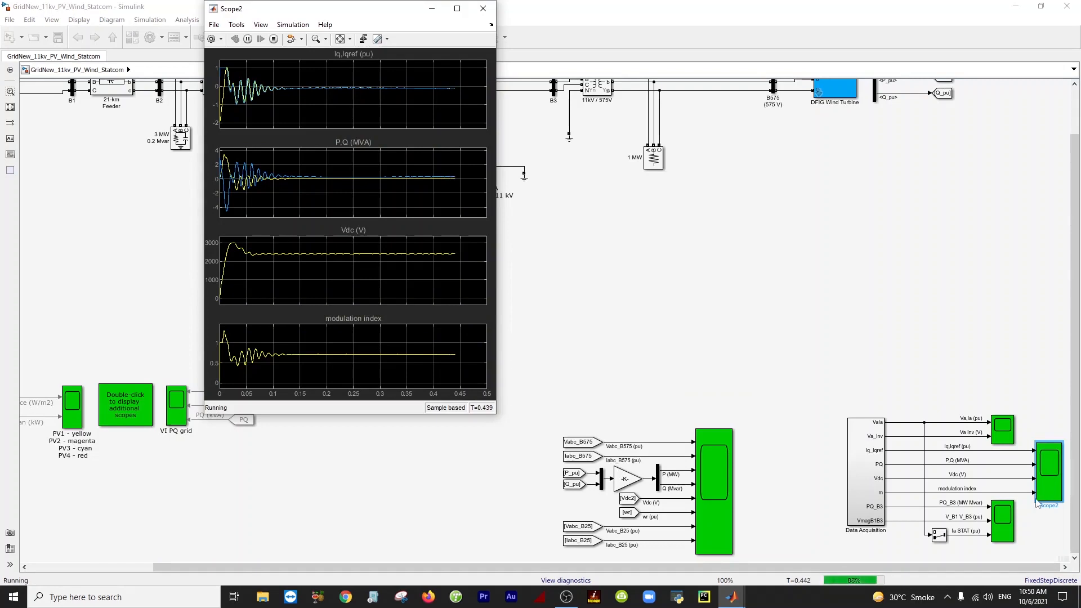
pyautogui.click(482, 9)
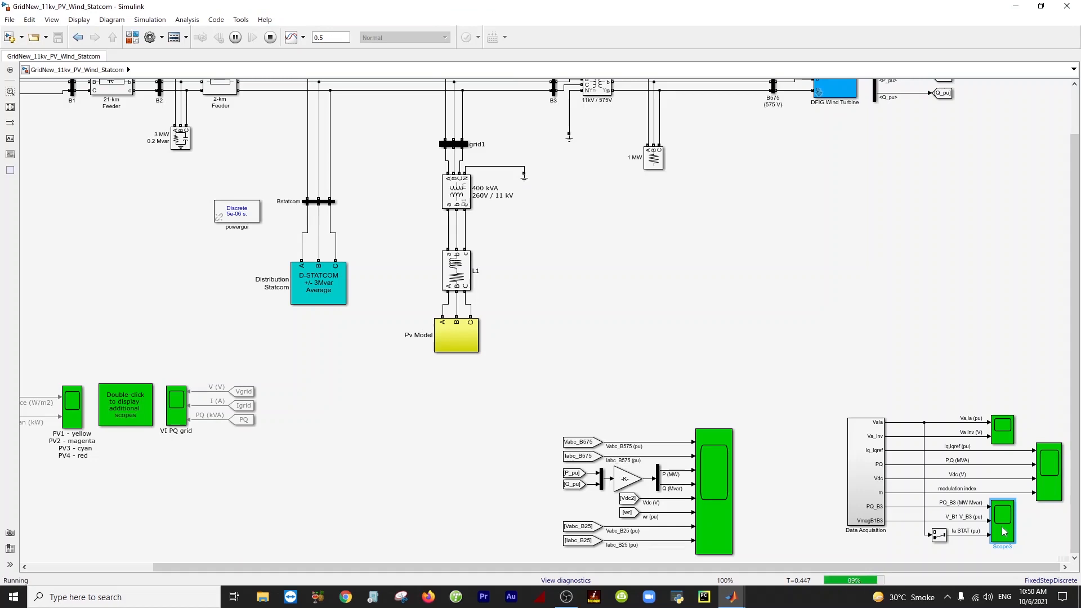
pyautogui.doubleClick(1001, 522)
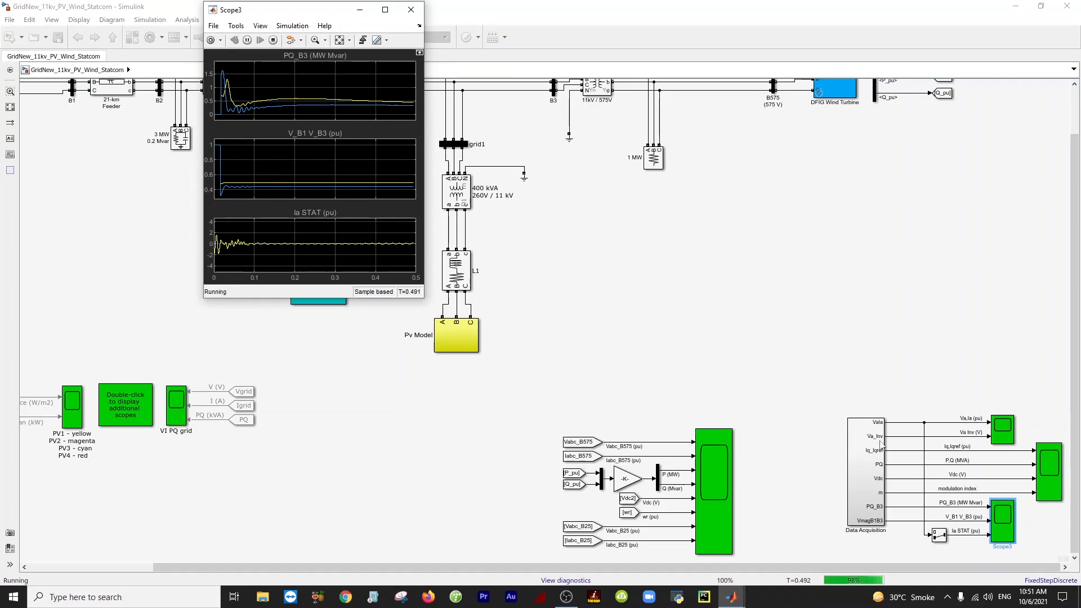
pyautogui.click(272, 39)
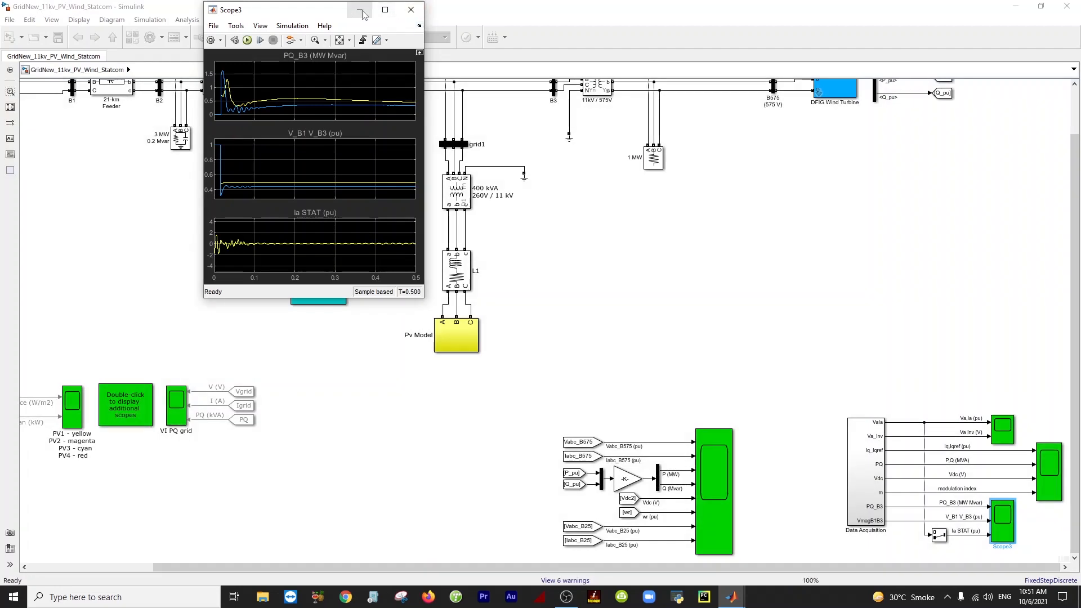
pyautogui.click(359, 10)
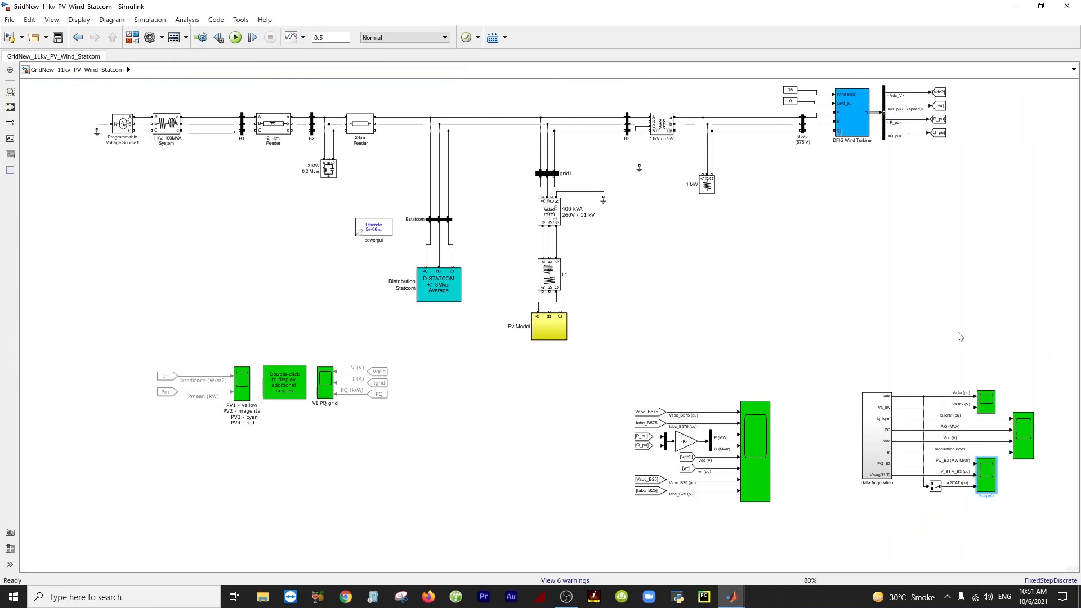
pyautogui.moveTo(980, 295)
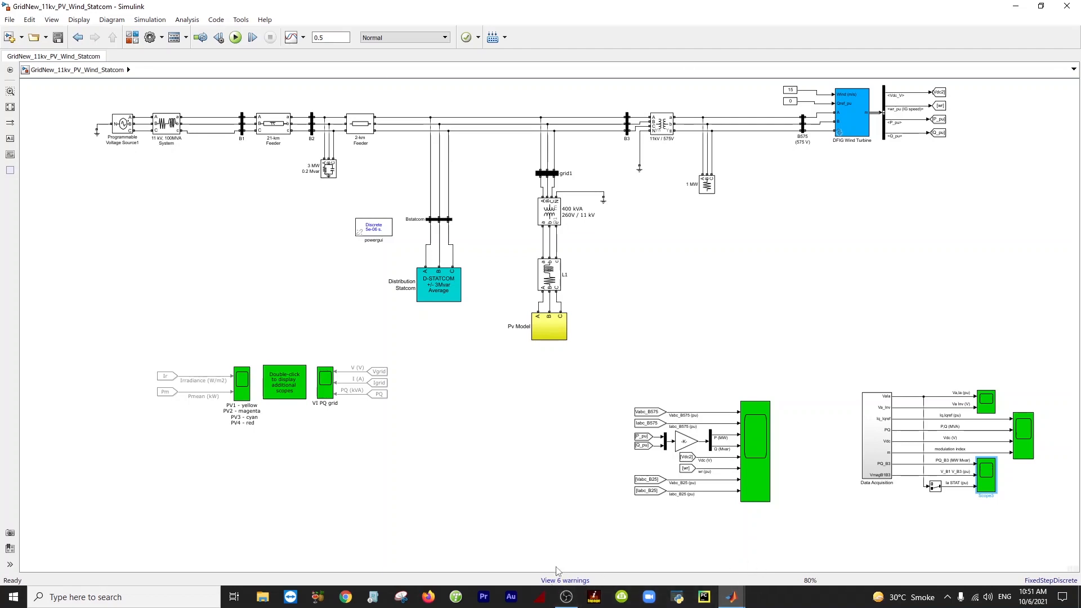
pyautogui.moveTo(732, 596)
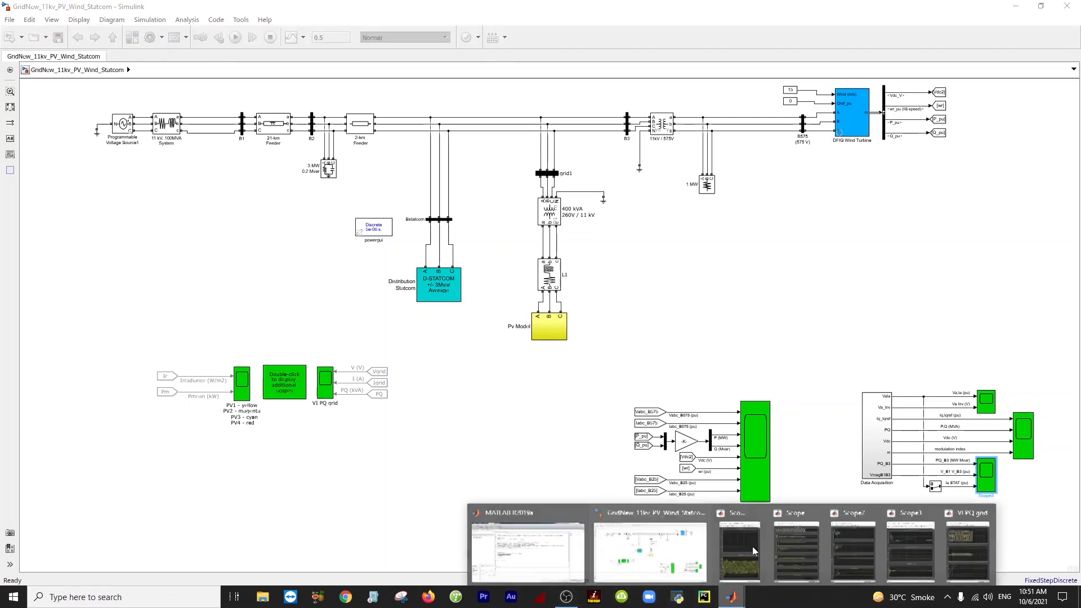
pyautogui.click(910, 548)
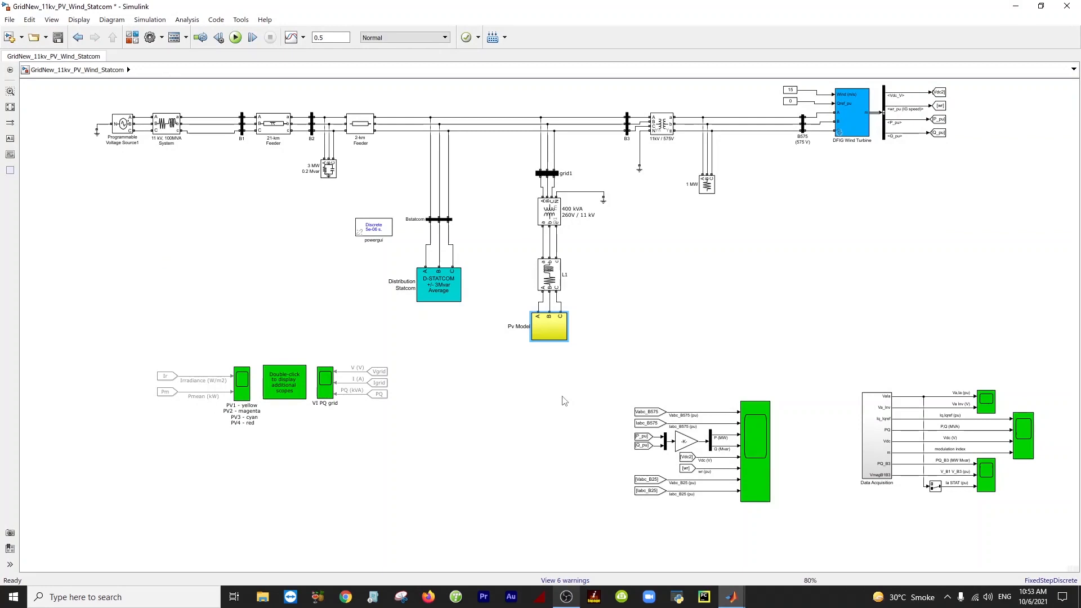
pyautogui.moveTo(620, 245)
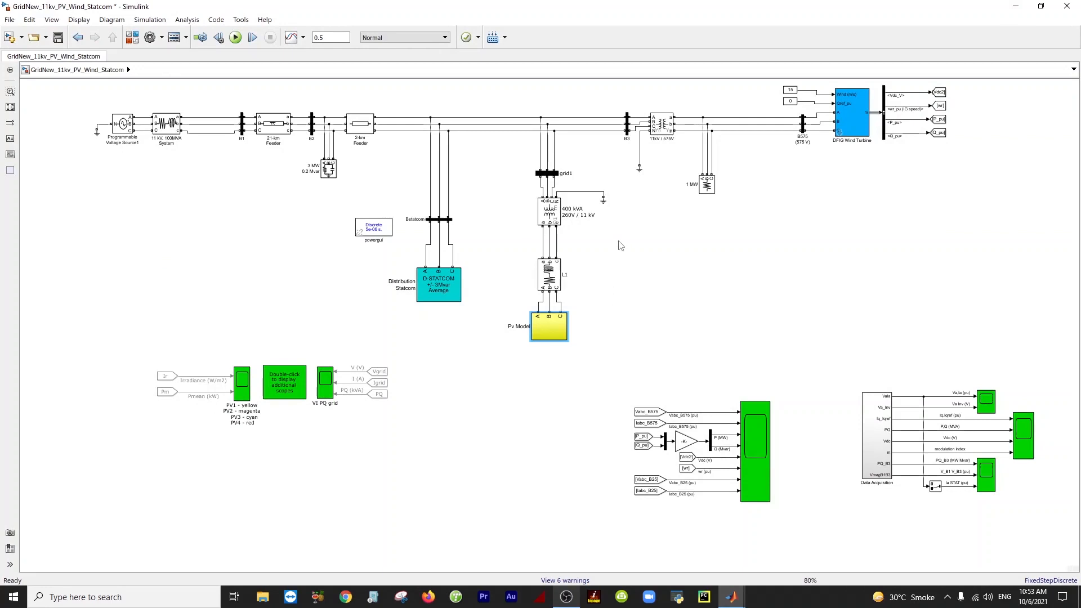
pyautogui.click(548, 210)
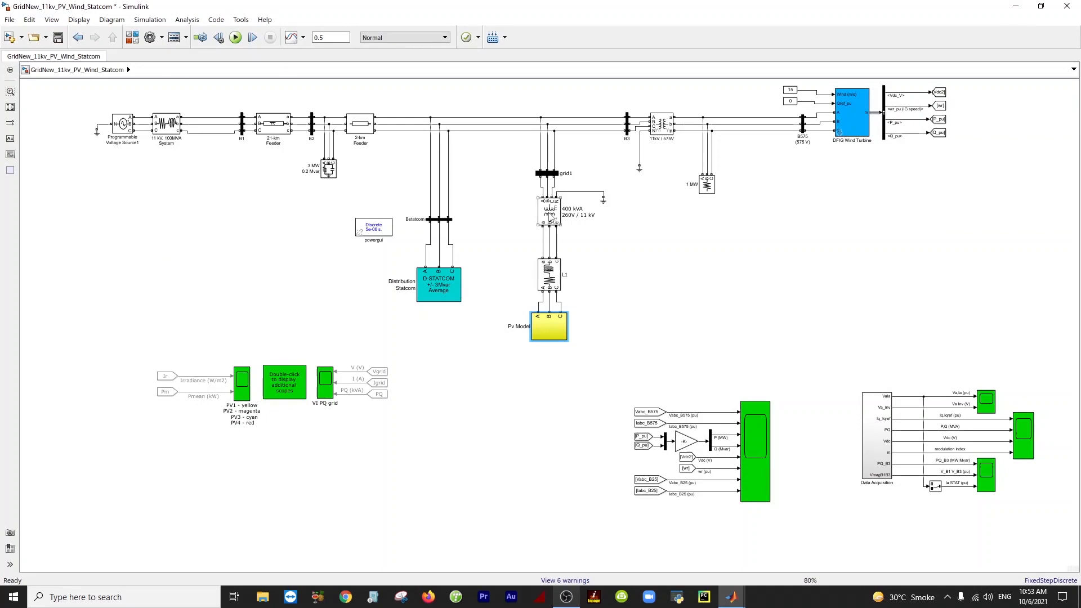
pyautogui.doubleClick(549, 212)
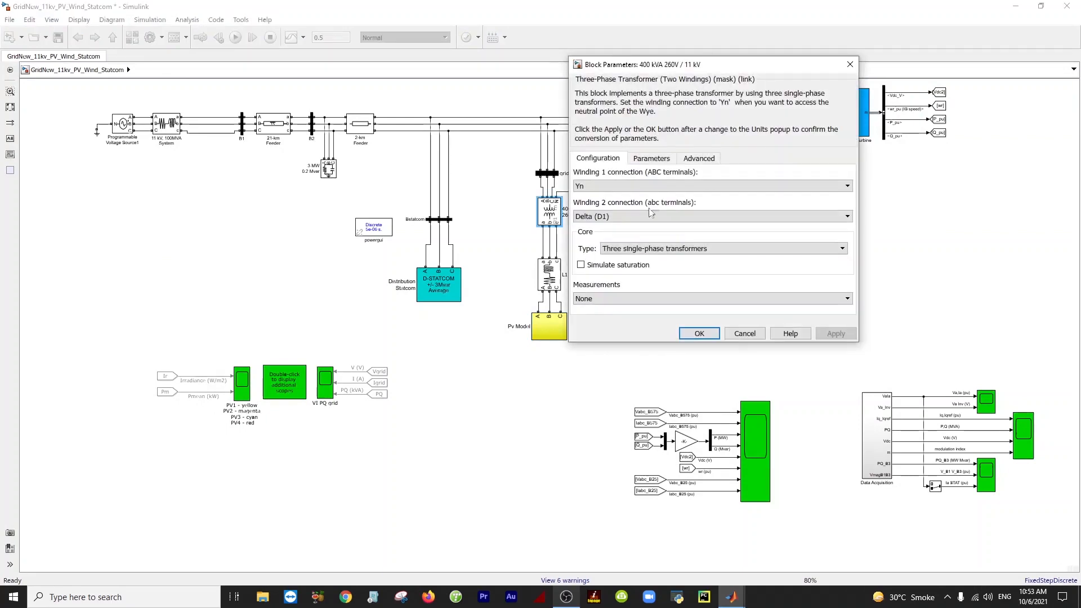
pyautogui.moveTo(744, 333)
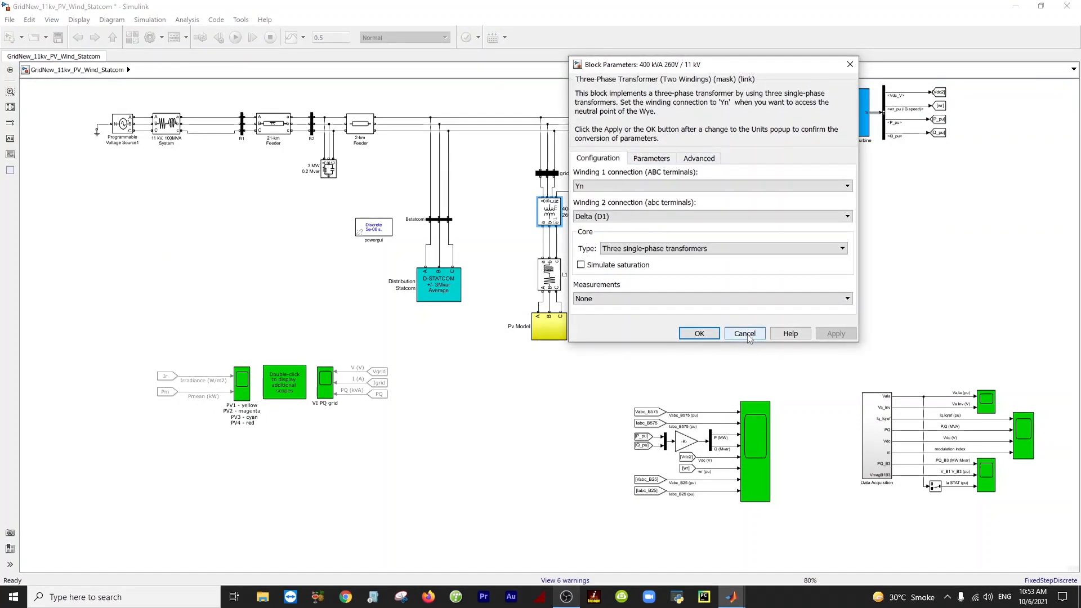
pyautogui.click(744, 332)
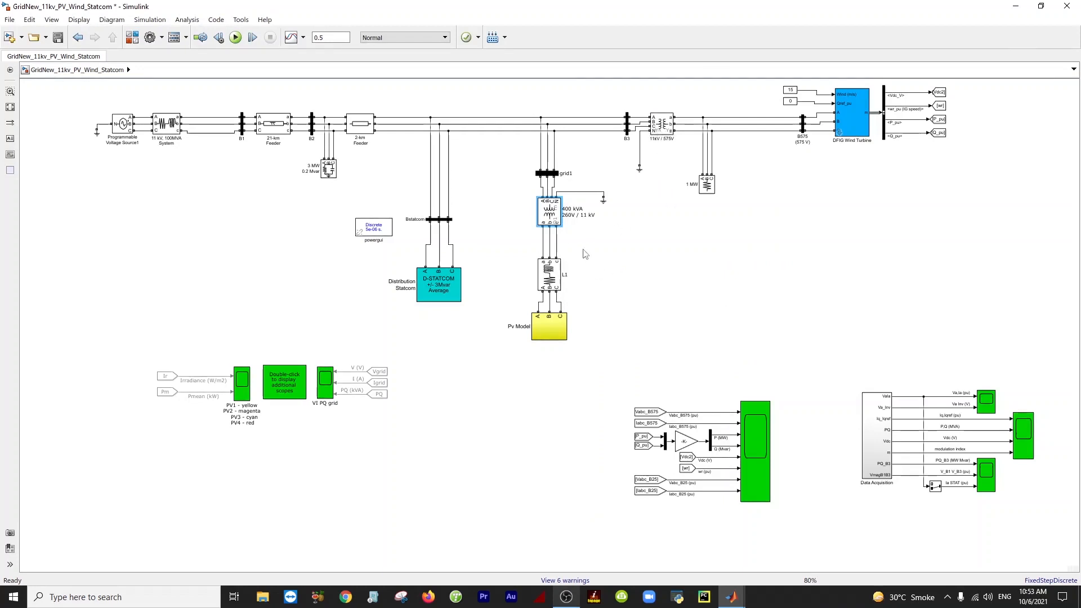
# Check the powergui simulation settings, then run the 11 kV grid simulation again.
pyautogui.doubleClick(662, 123)
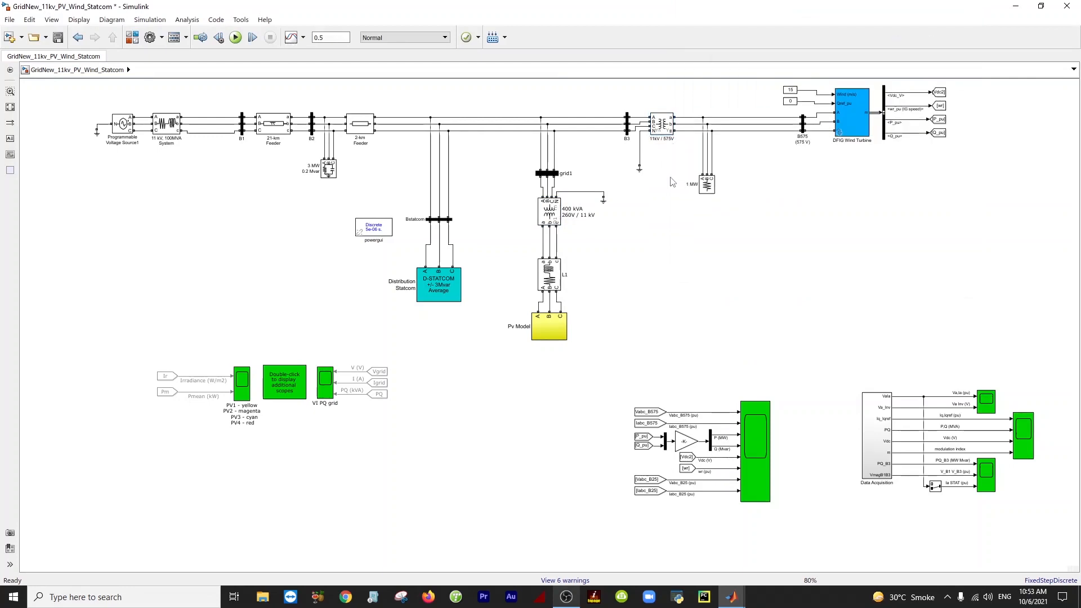
pyautogui.moveTo(568, 230)
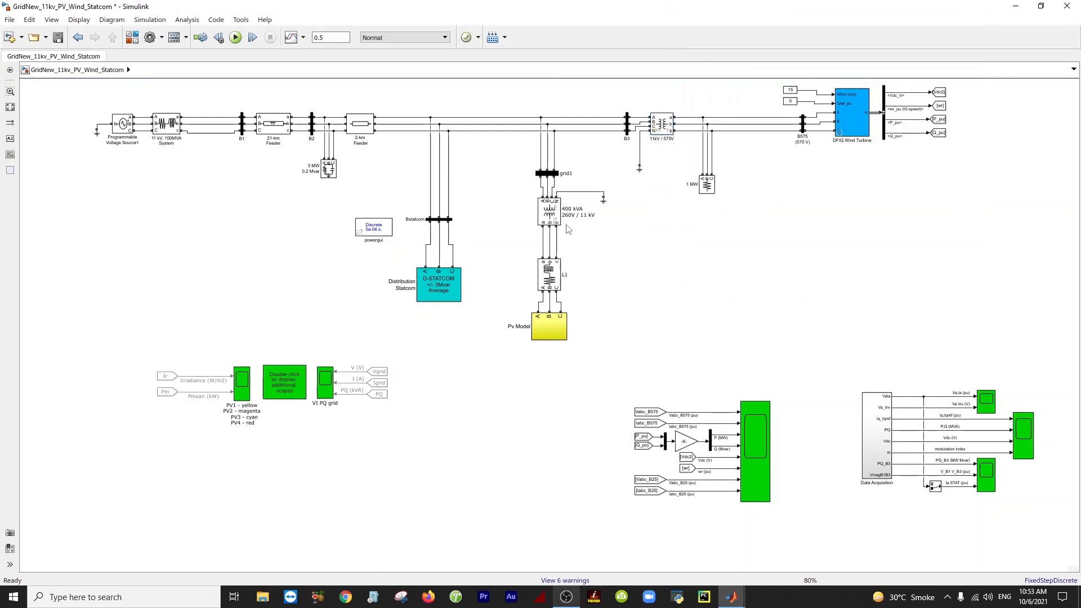
pyautogui.moveTo(592, 224)
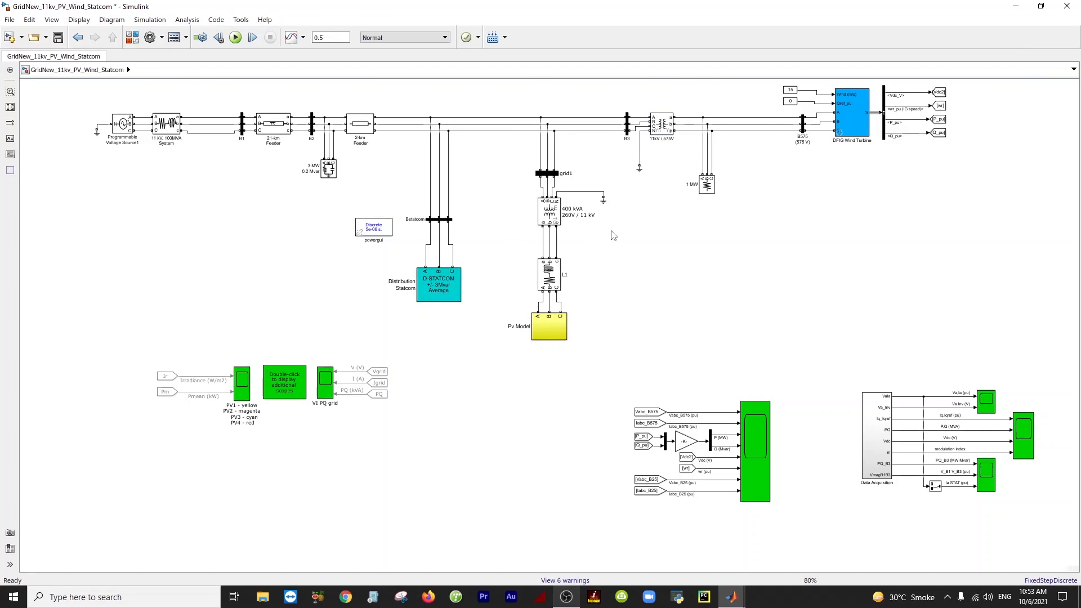
pyautogui.moveTo(623, 347)
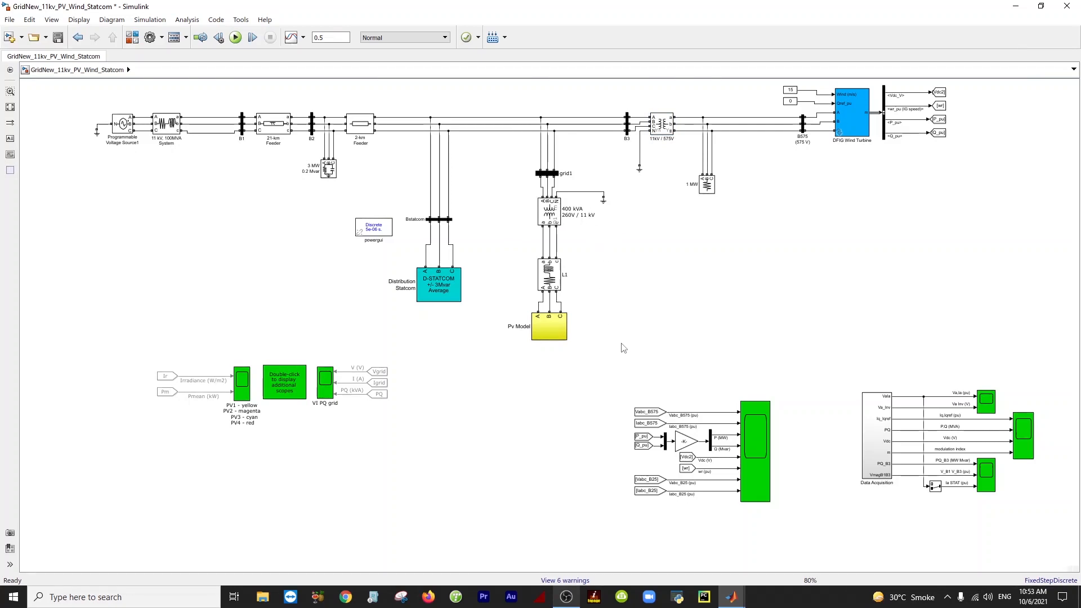
pyautogui.moveTo(377, 268)
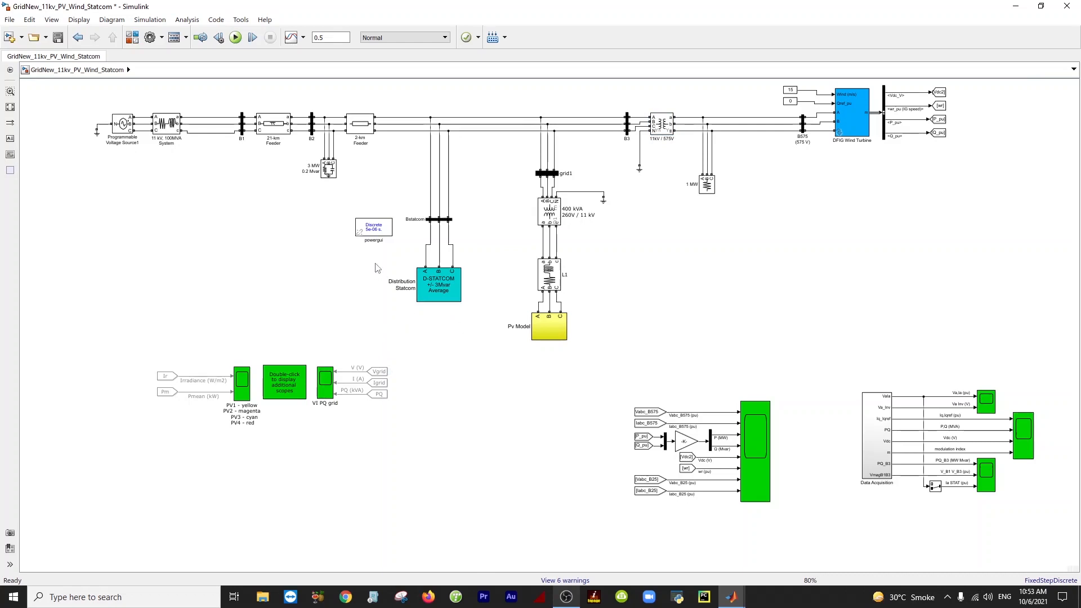
pyautogui.click(373, 228)
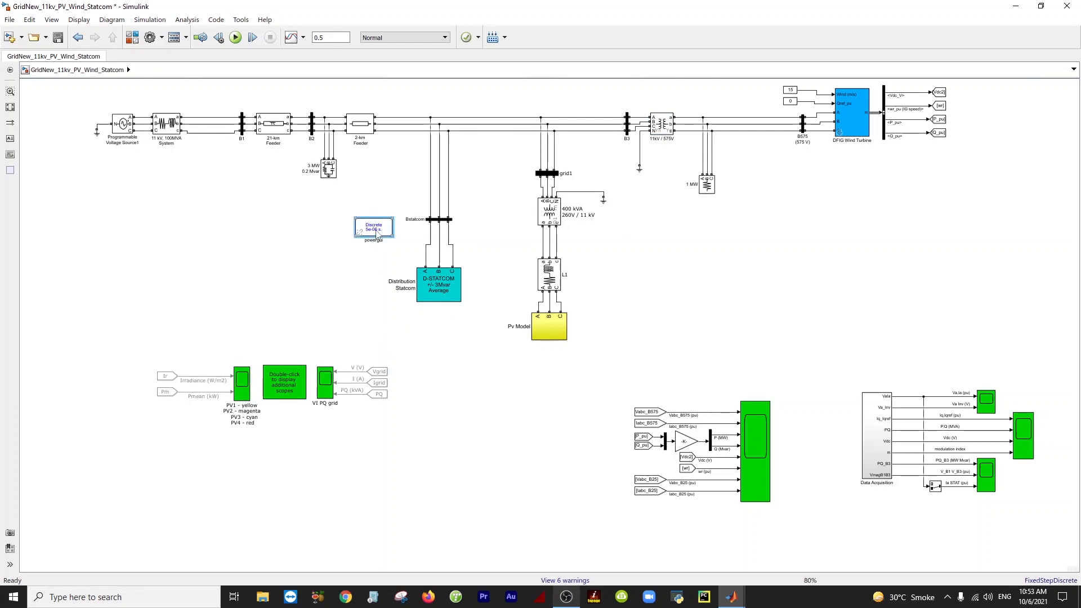
pyautogui.doubleClick(373, 228)
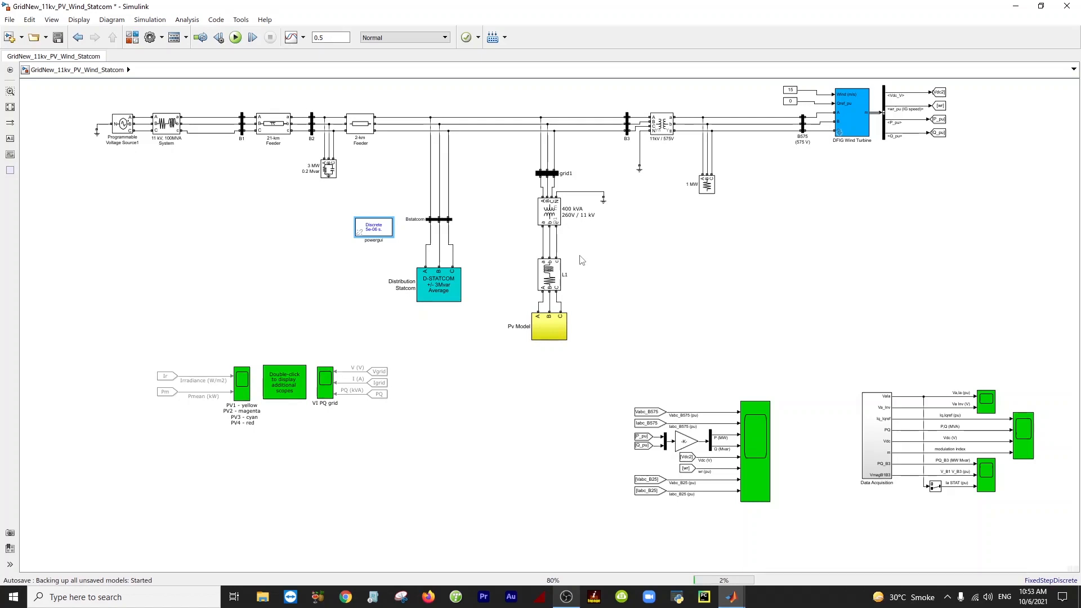
pyautogui.click(235, 37)
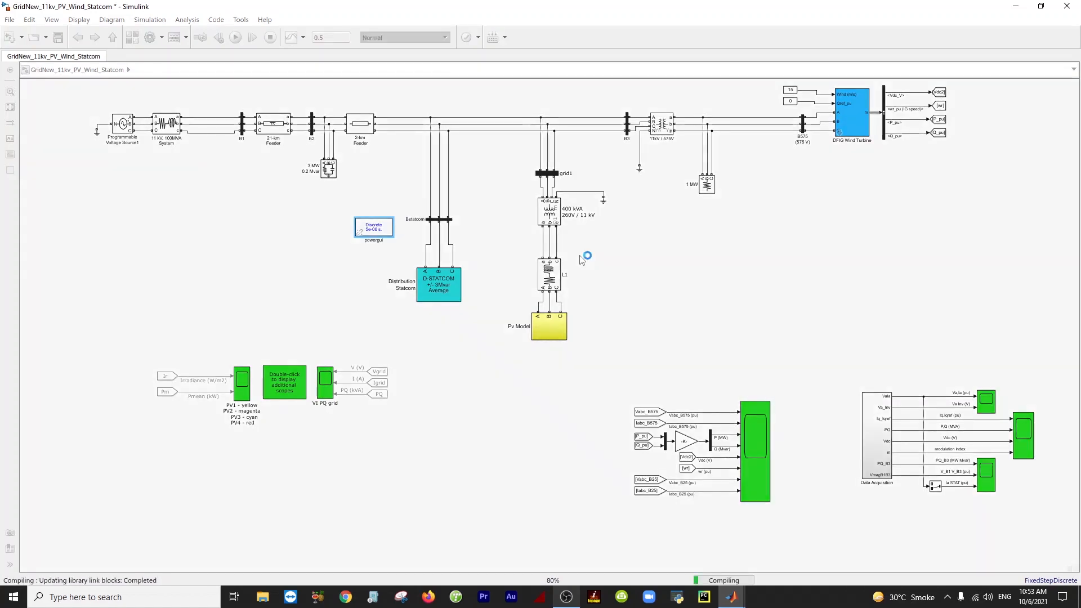